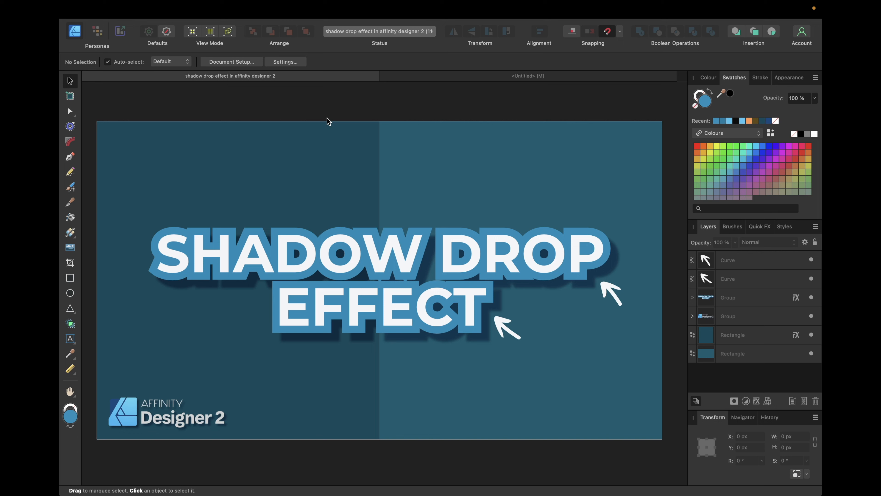
pyautogui.moveTo(538, 301)
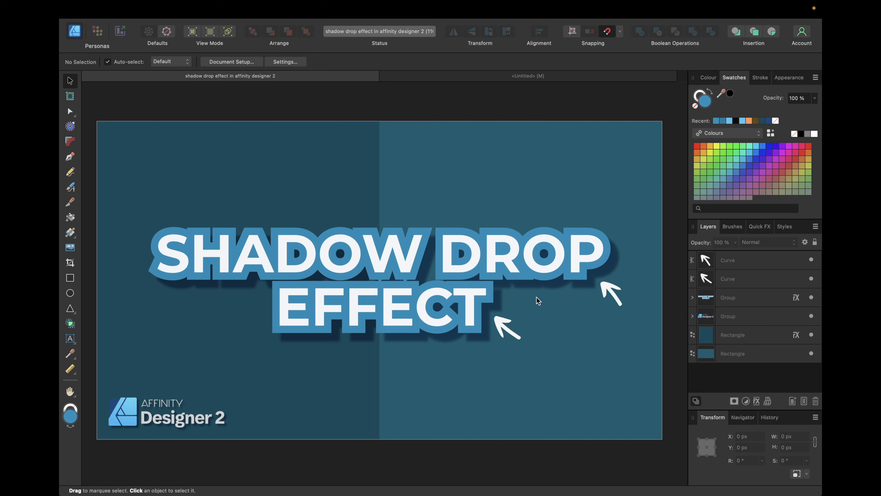
pyautogui.moveTo(495, 315)
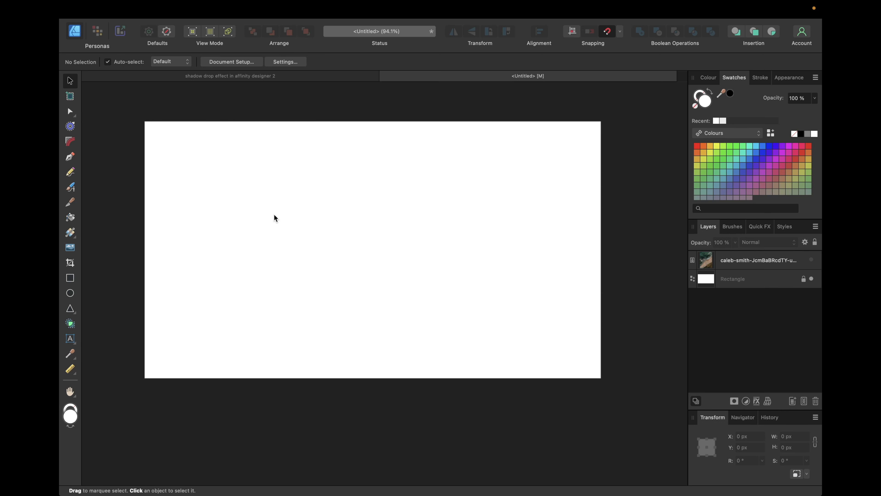
pyautogui.moveTo(271, 219)
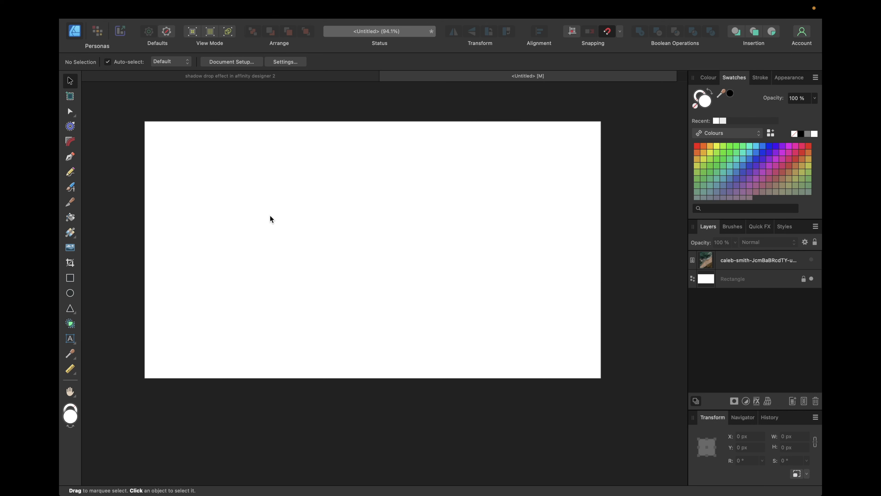
# Add artistic text AFFINITY at 47 pt in bold black near the page centre.
pyautogui.click(70, 338)
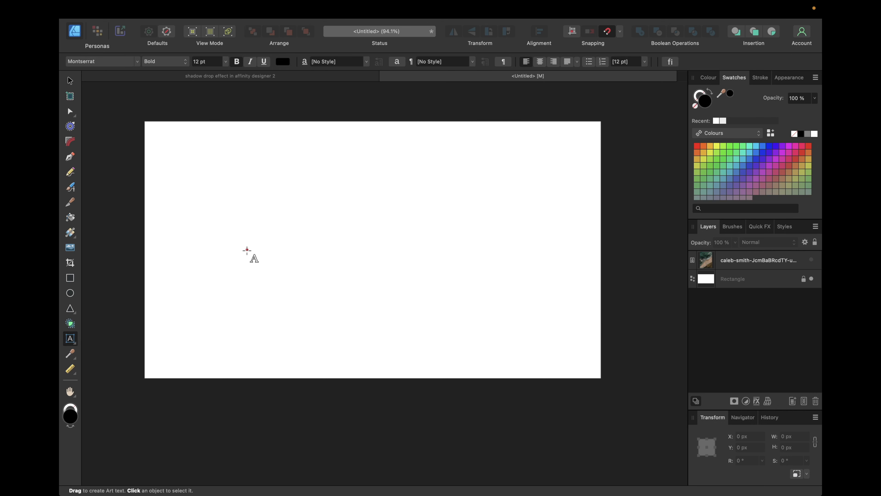
pyautogui.moveTo(71, 338)
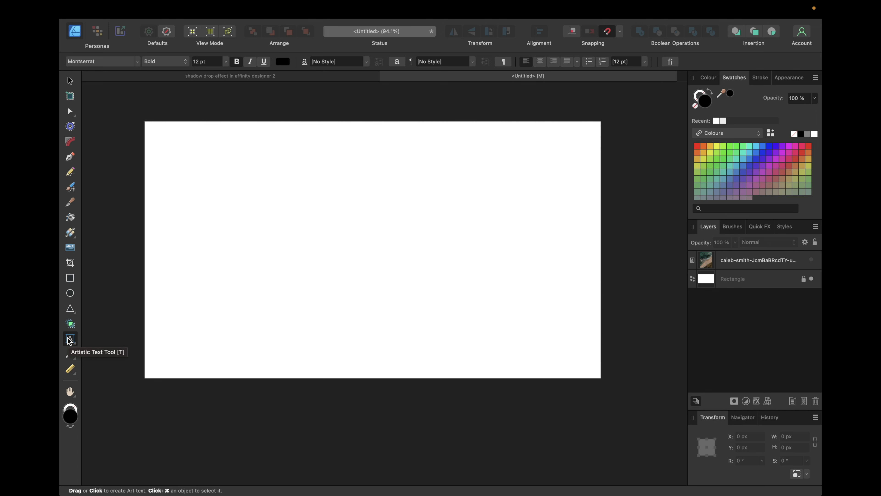
pyautogui.click(70, 339)
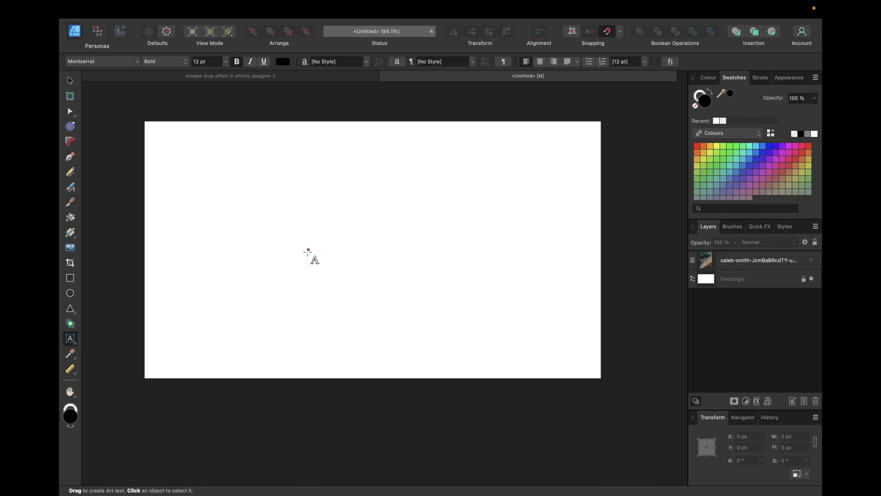
pyautogui.click(313, 249)
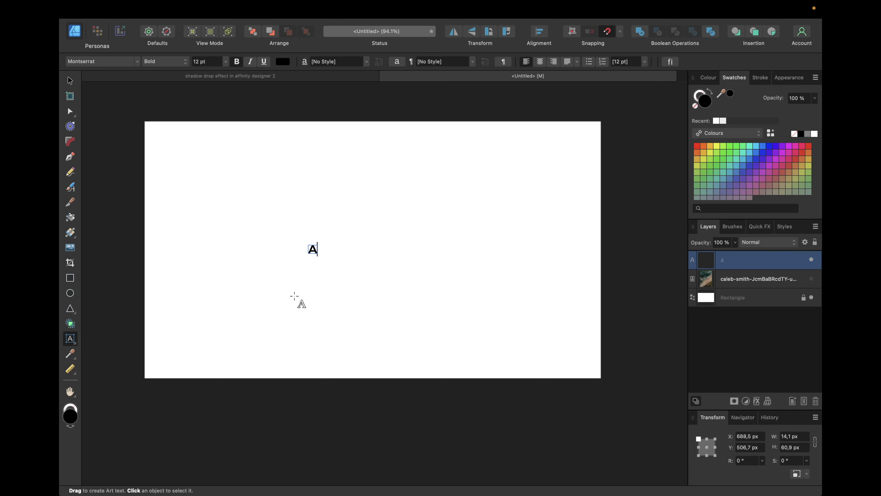
pyautogui.write('FFINITY')
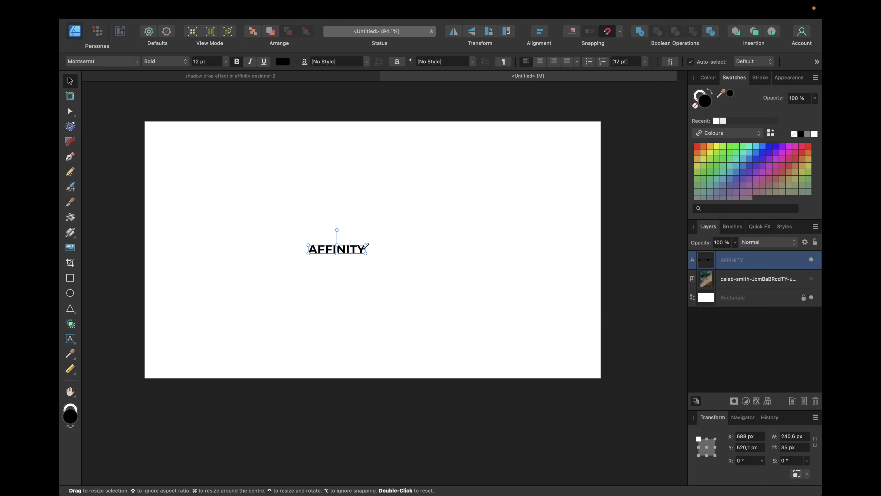
pyautogui.write('47')
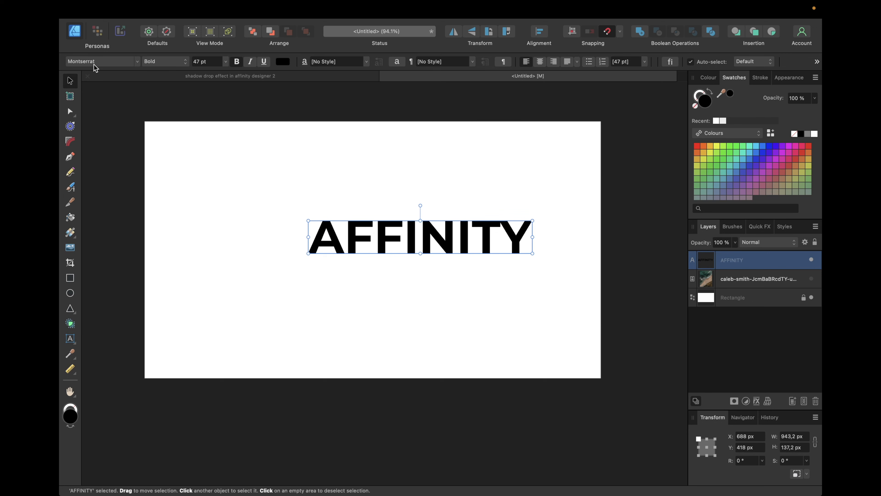
pyautogui.moveTo(506, 186)
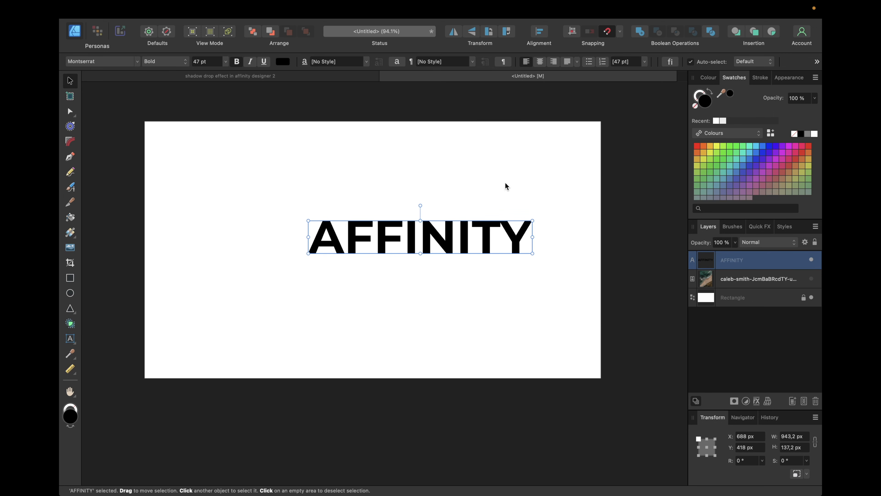
# Drag the AFFINITY text into place near the middle of the page.
pyautogui.moveTo(421, 236); pyautogui.dragTo(378, 251)
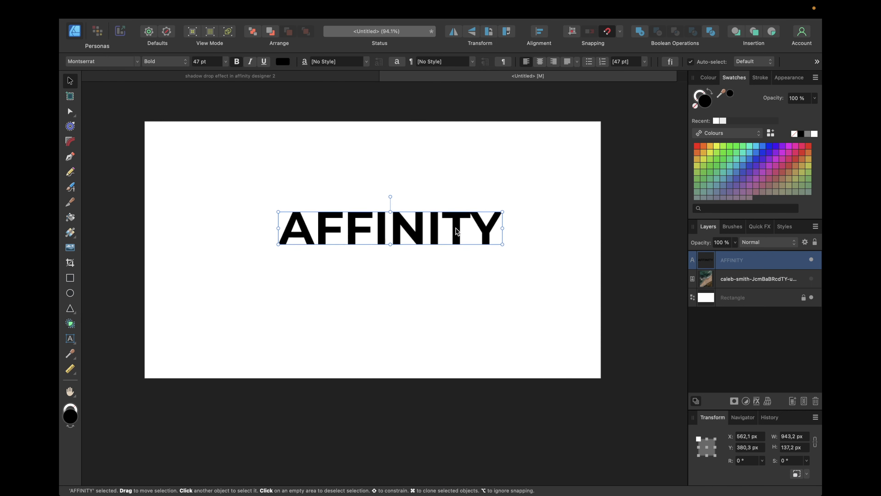
pyautogui.moveTo(391, 228); pyautogui.dragTo(373, 250)
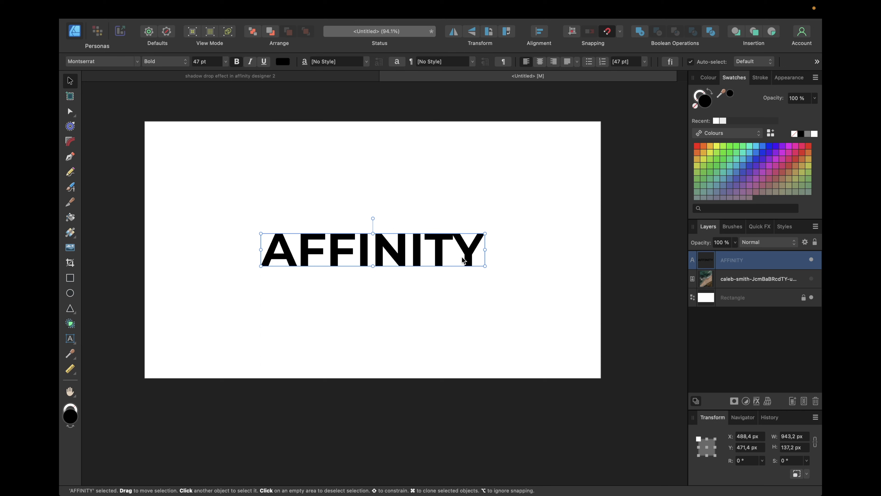
pyautogui.moveTo(447, 244)
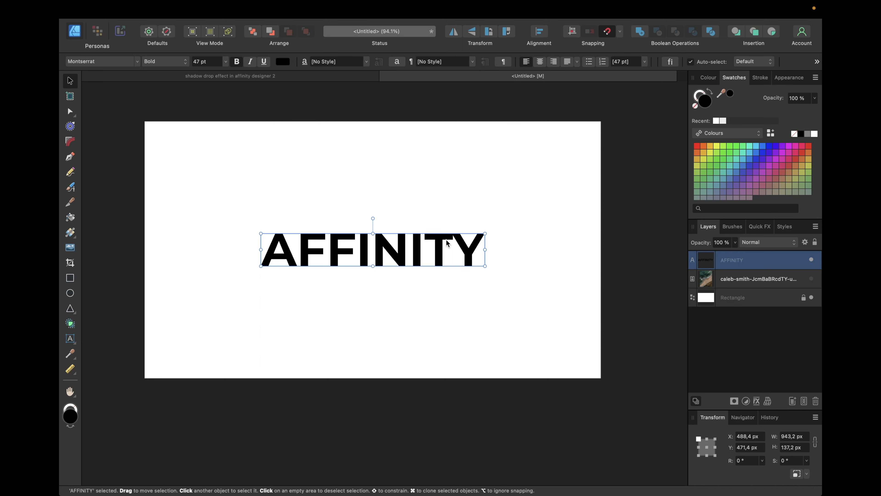
pyautogui.moveTo(345, 244)
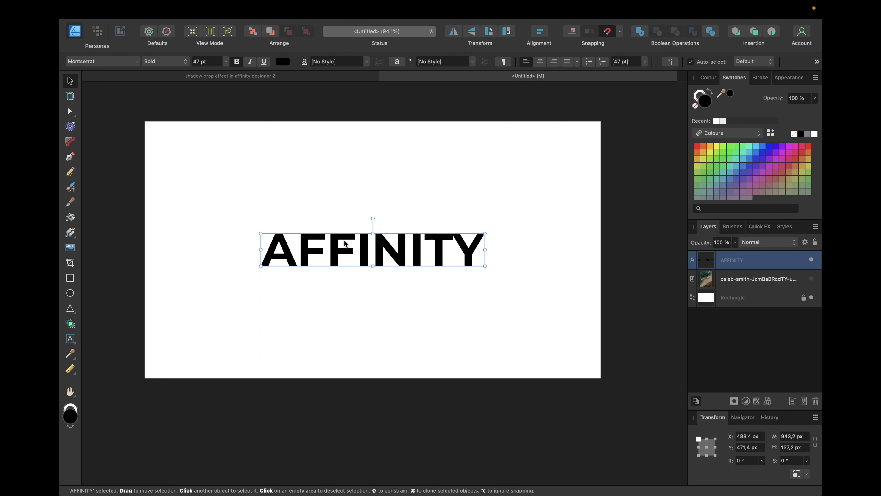
pyautogui.moveTo(555, 243)
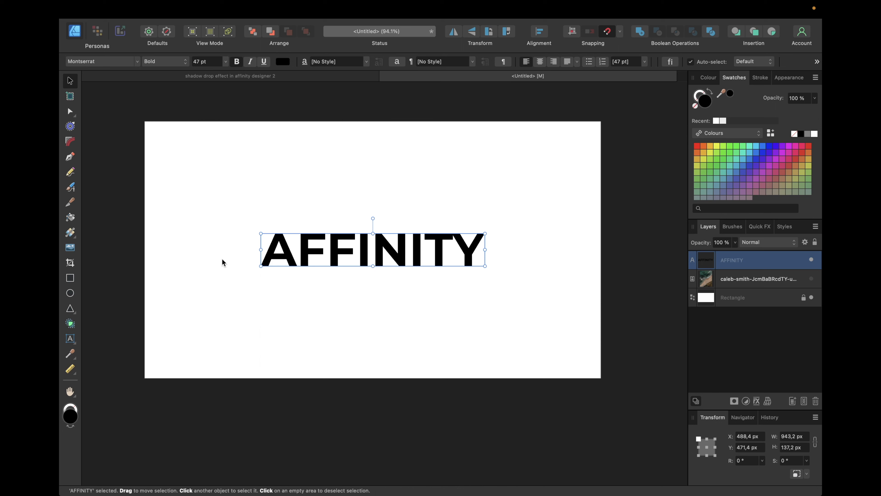
pyautogui.moveTo(751, 263)
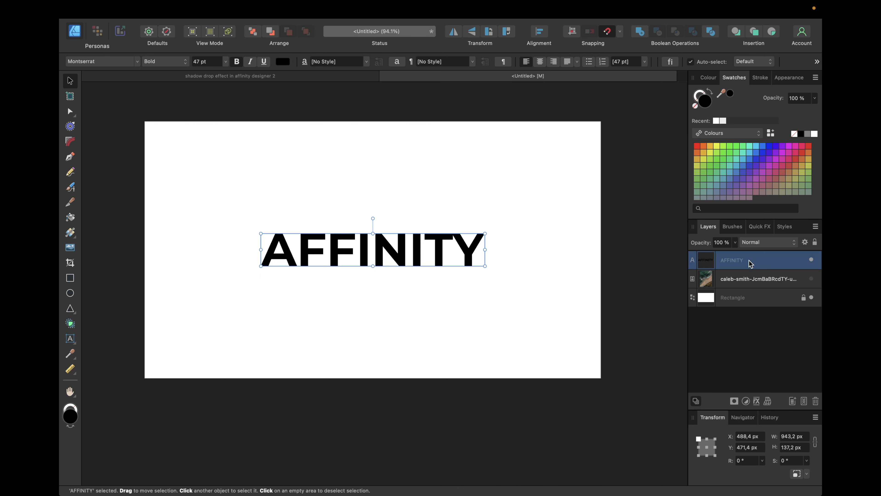
pyautogui.click(759, 279)
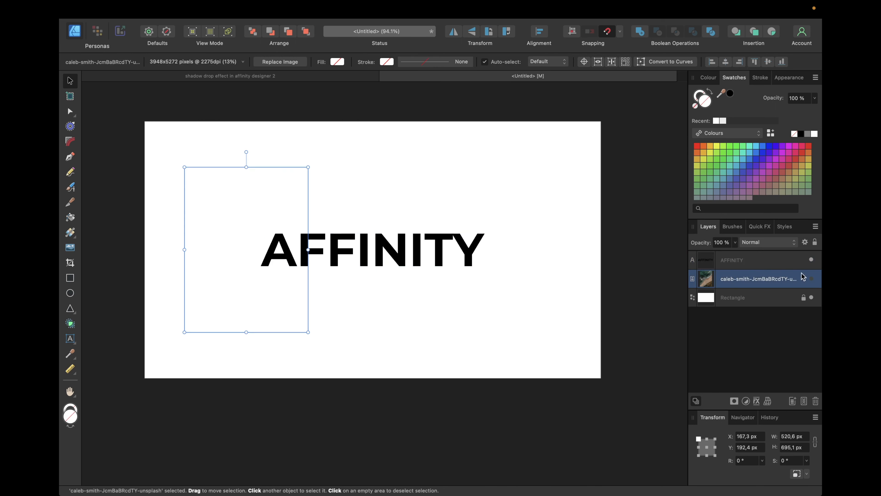
pyautogui.click(731, 260)
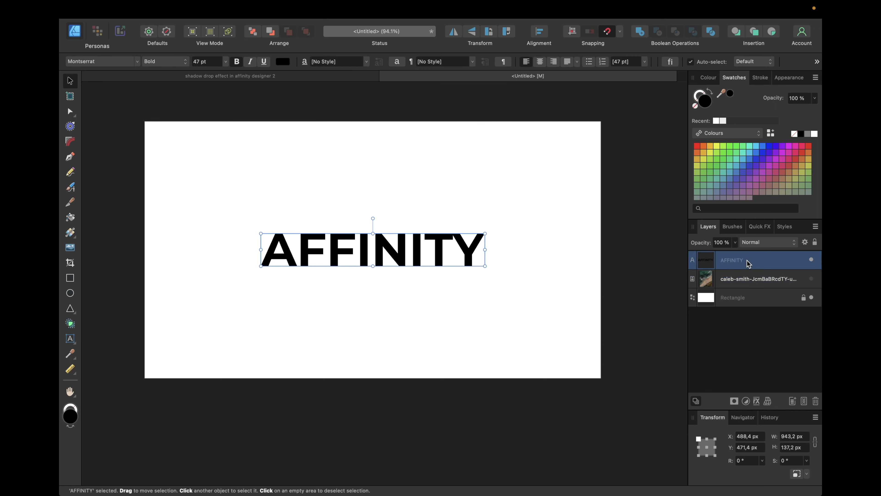
pyautogui.moveTo(739, 263)
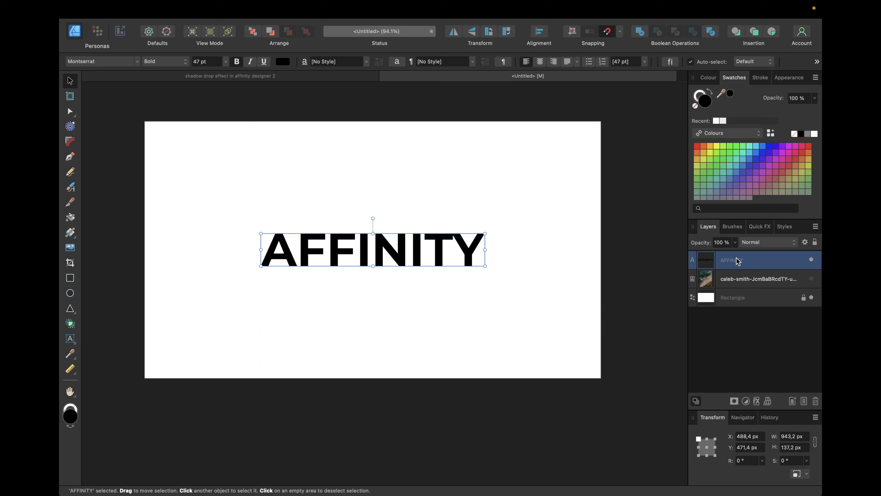
pyautogui.moveTo(762, 389)
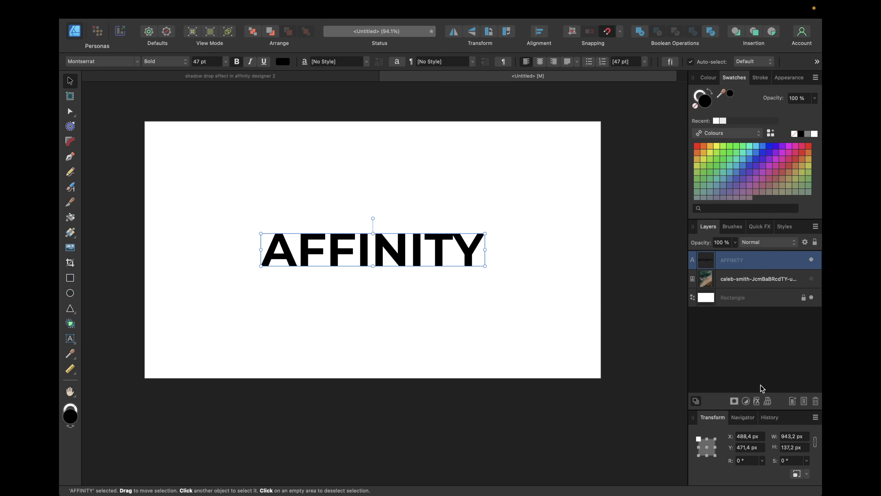
# Bring up the Layer Effects dialog for the AFFINITY text layer.
pyautogui.click(757, 401)
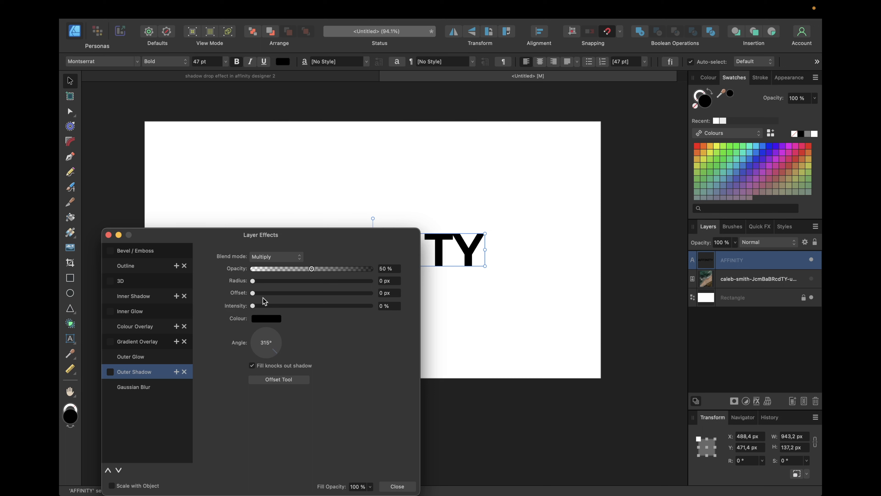
pyautogui.moveTo(275, 290)
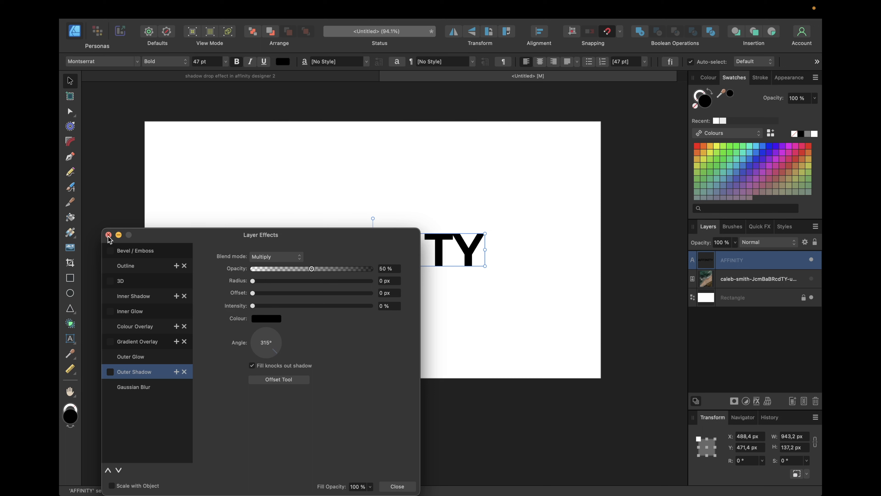
# Close Layer Effects and show the Quick FX Outer Shadow section for the text.
pyautogui.click(108, 235)
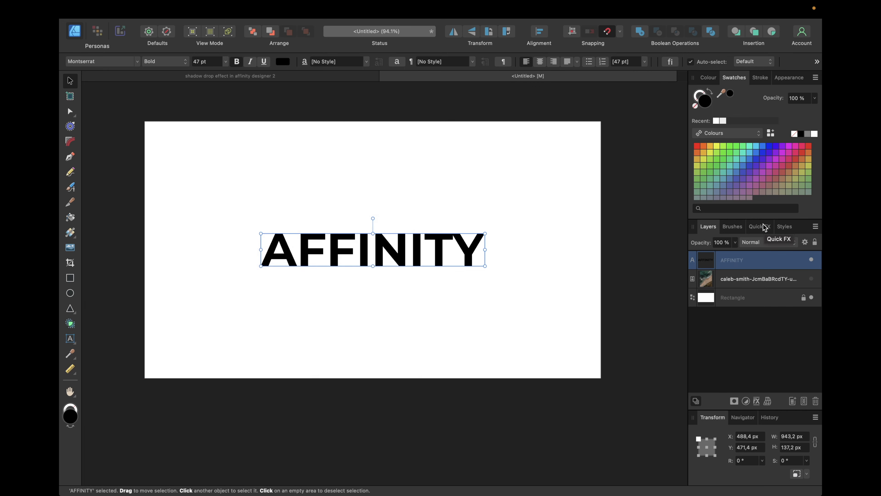
pyautogui.click(759, 226)
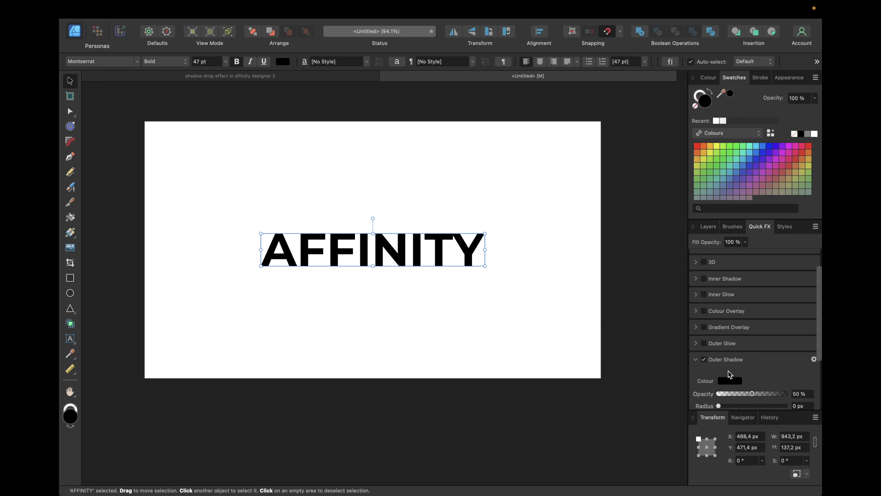
pyautogui.scroll(-3)
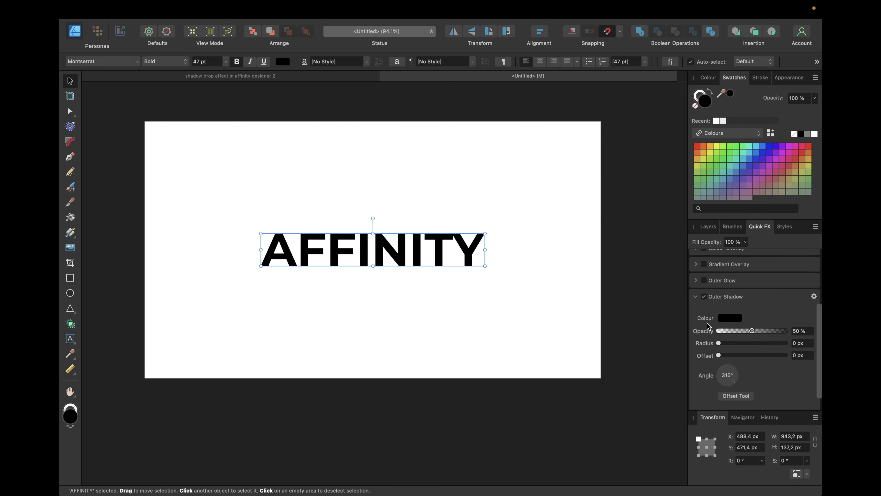
pyautogui.scroll(-3)
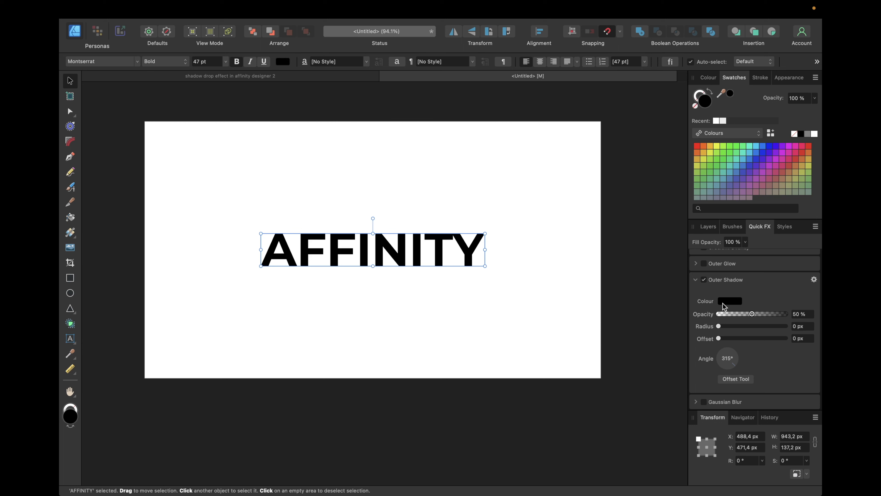
pyautogui.click(730, 301)
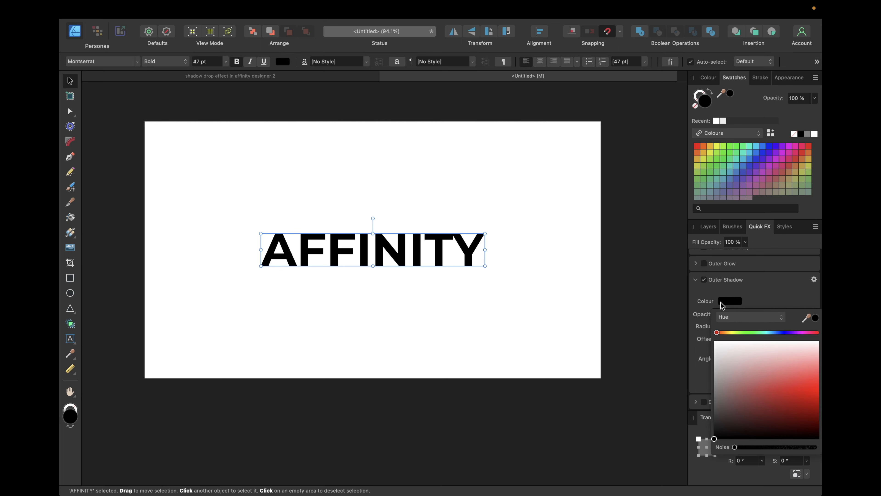
pyautogui.click(750, 316)
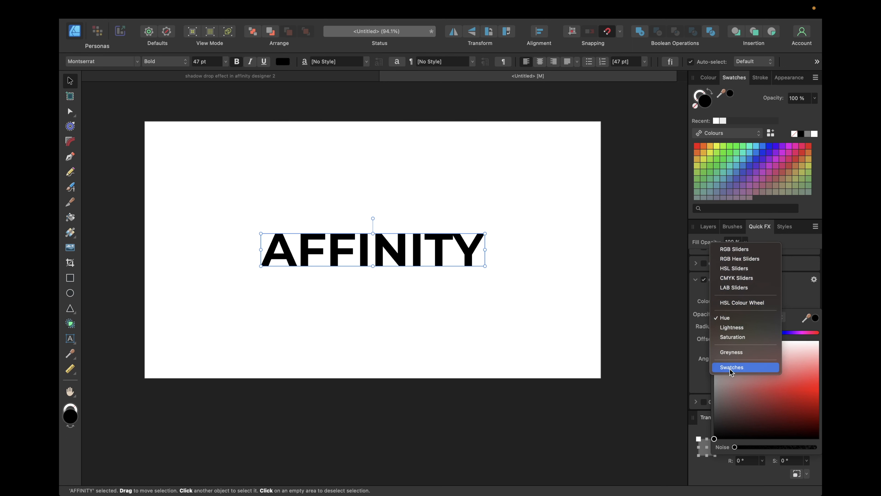
pyautogui.click(739, 258)
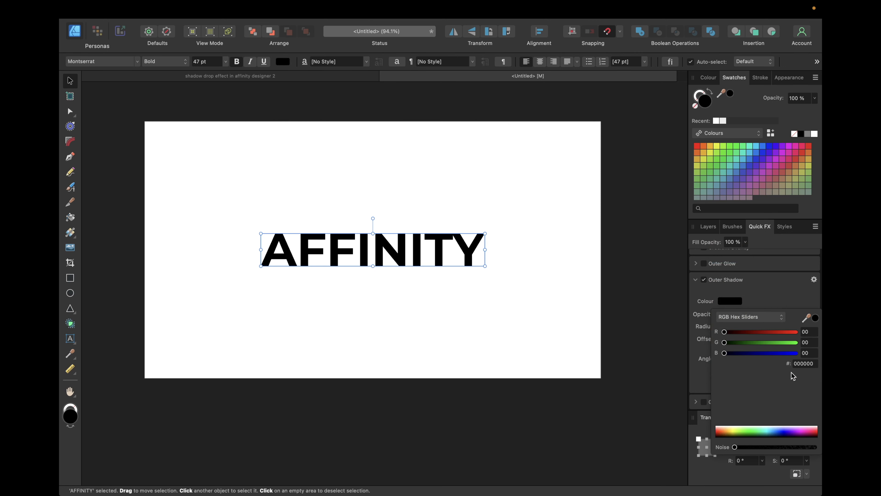
pyautogui.moveTo(797, 371)
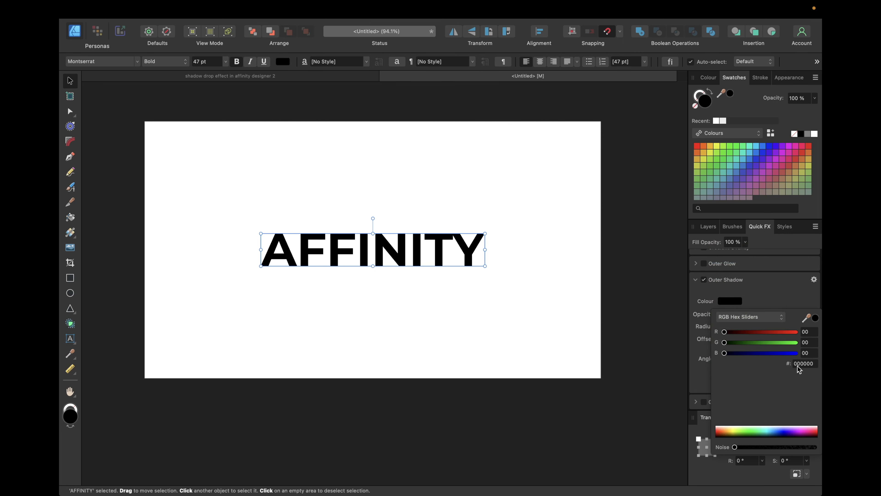
pyautogui.click(749, 317)
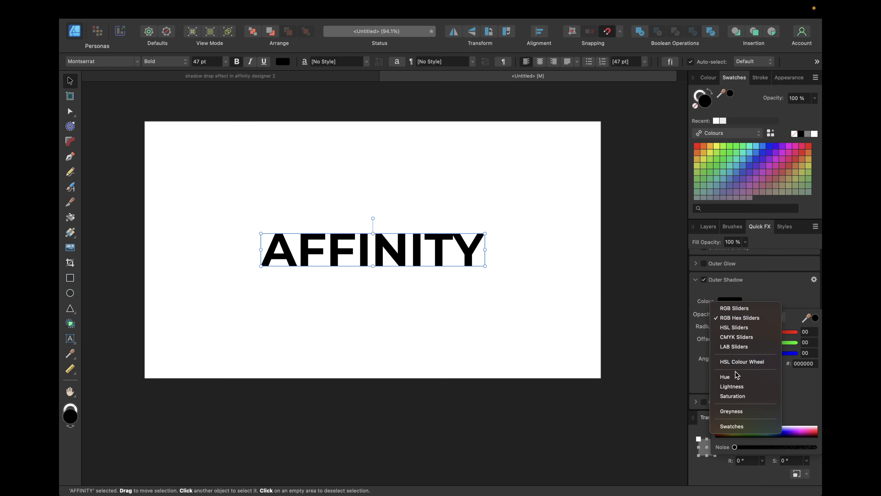
pyautogui.click(726, 376)
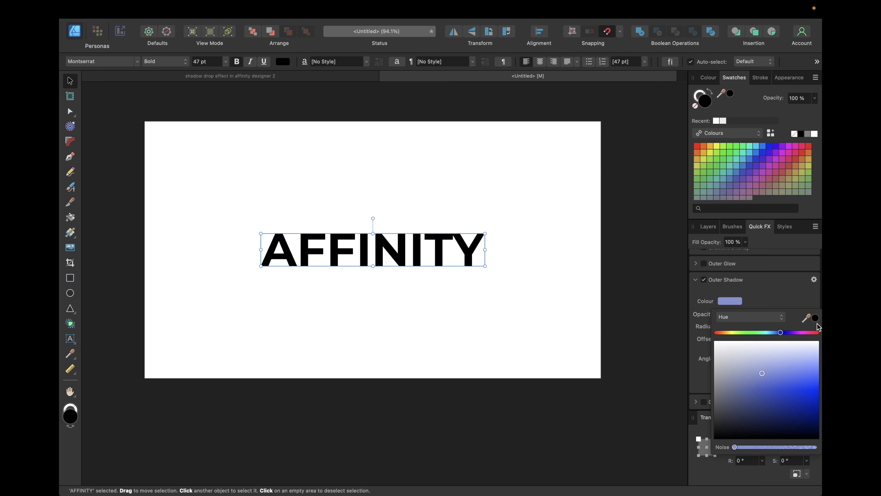
pyautogui.moveTo(780, 332); pyautogui.dragTo(716, 333)
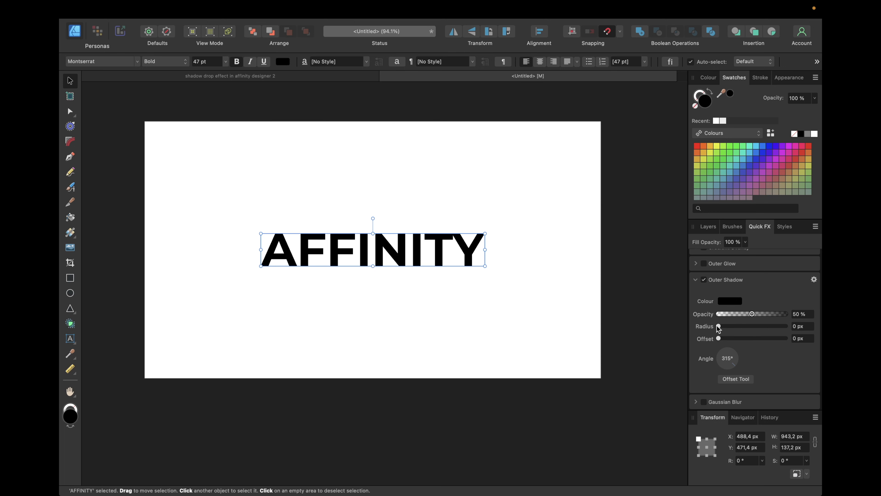
# Experiment with the text shadow's blur, settling on a crisp radius of about 0.8 px.
pyautogui.moveTo(718, 326); pyautogui.dragTo(727, 326)
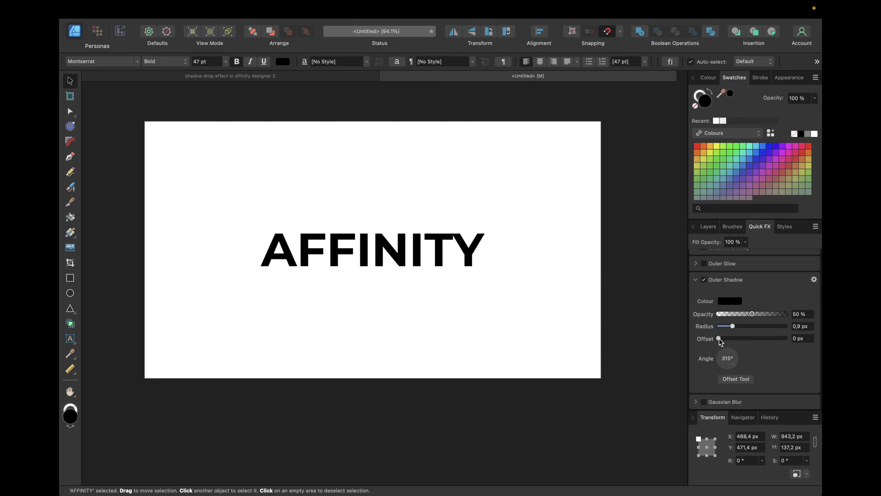
pyautogui.moveTo(719, 338); pyautogui.dragTo(751, 338)
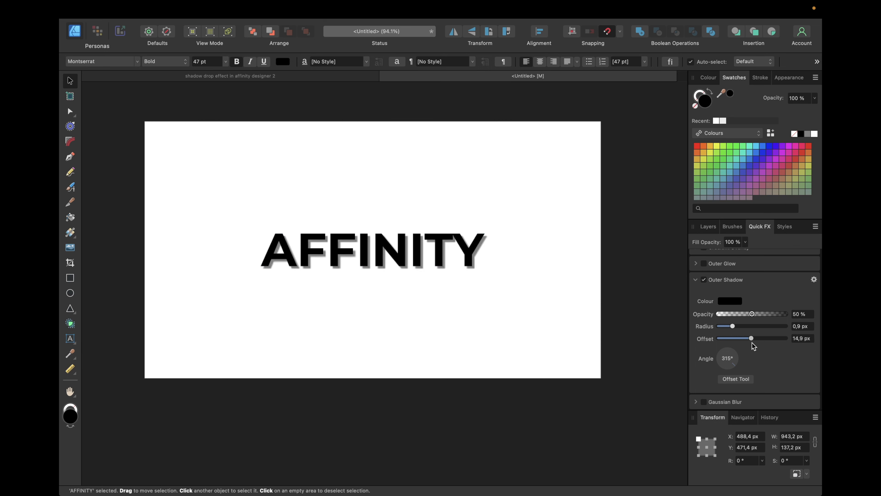
pyautogui.moveTo(752, 338); pyautogui.dragTo(734, 338)
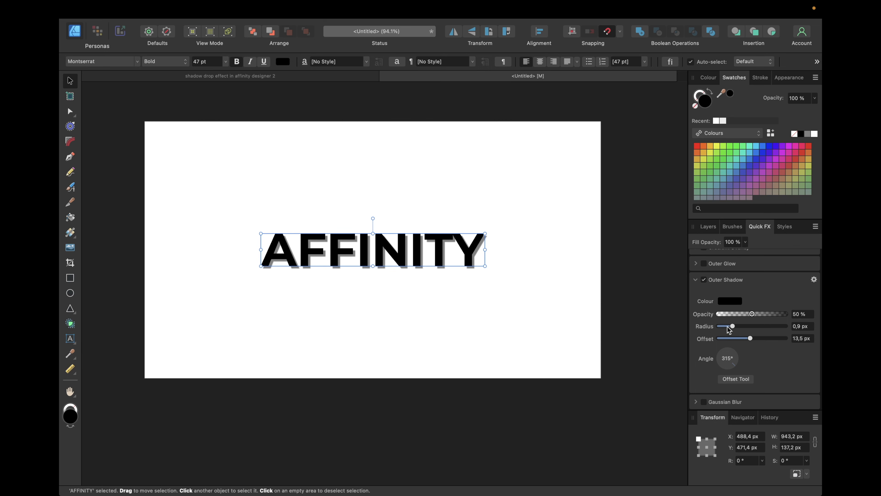
pyautogui.moveTo(527, 216)
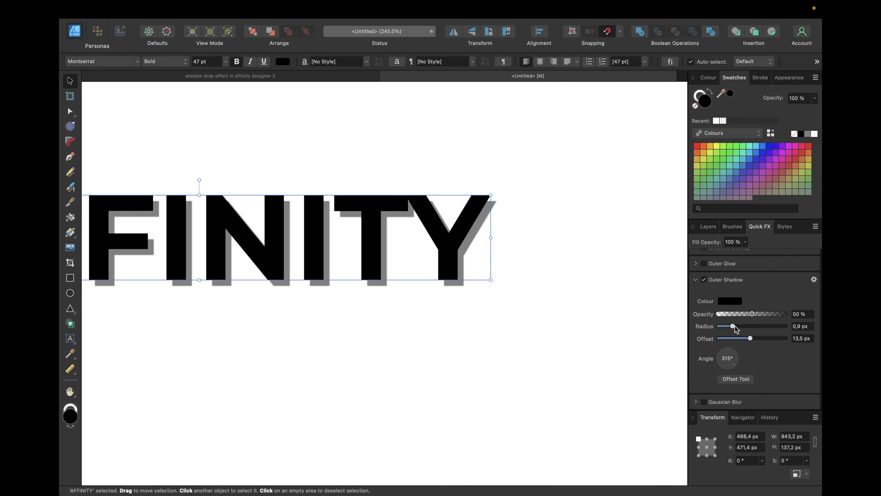
pyautogui.moveTo(729, 326); pyautogui.dragTo(763, 326)
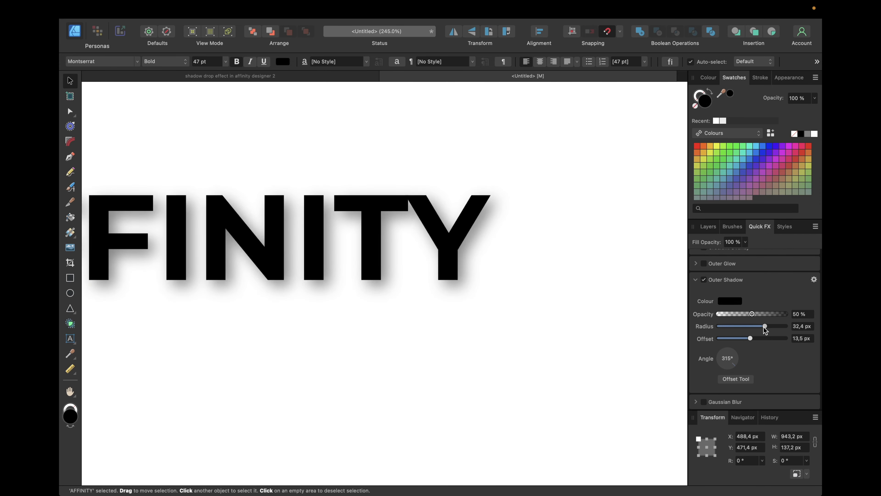
pyautogui.moveTo(764, 326); pyautogui.dragTo(730, 326)
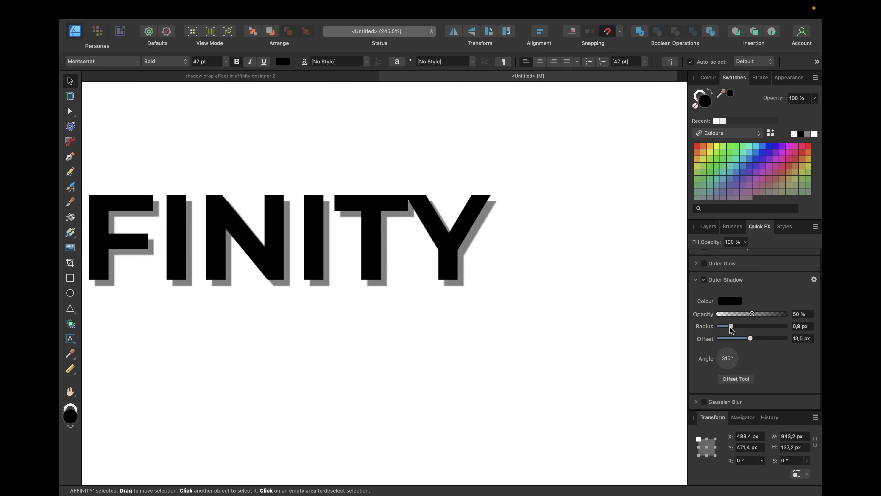
pyautogui.moveTo(731, 326); pyautogui.dragTo(722, 326)
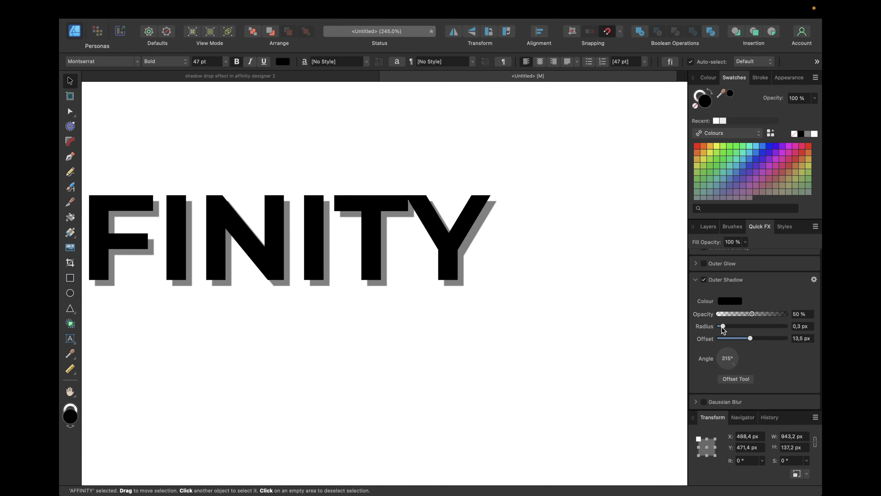
pyautogui.click(281, 236)
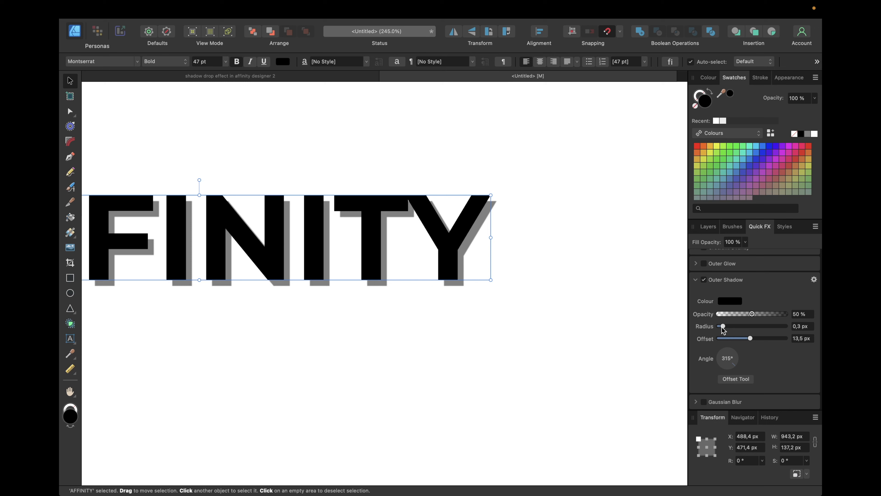
pyautogui.moveTo(722, 326); pyautogui.dragTo(729, 326)
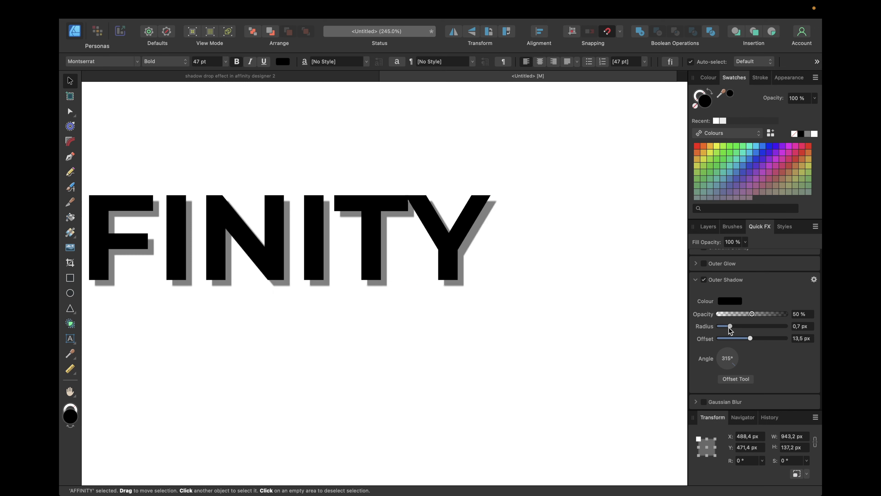
pyautogui.moveTo(727, 326); pyautogui.dragTo(729, 326)
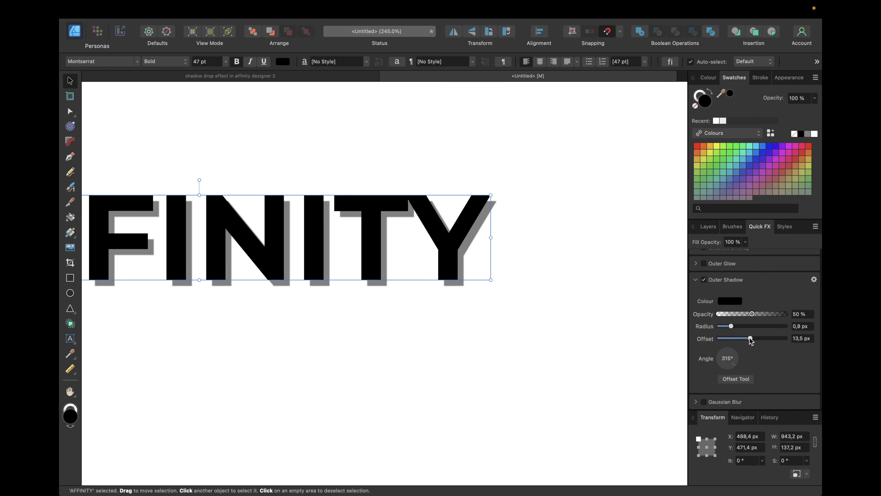
# Adjust the shadow offset, settling at about 18.7 px down and to the right.
pyautogui.moveTo(751, 338); pyautogui.dragTo(774, 338)
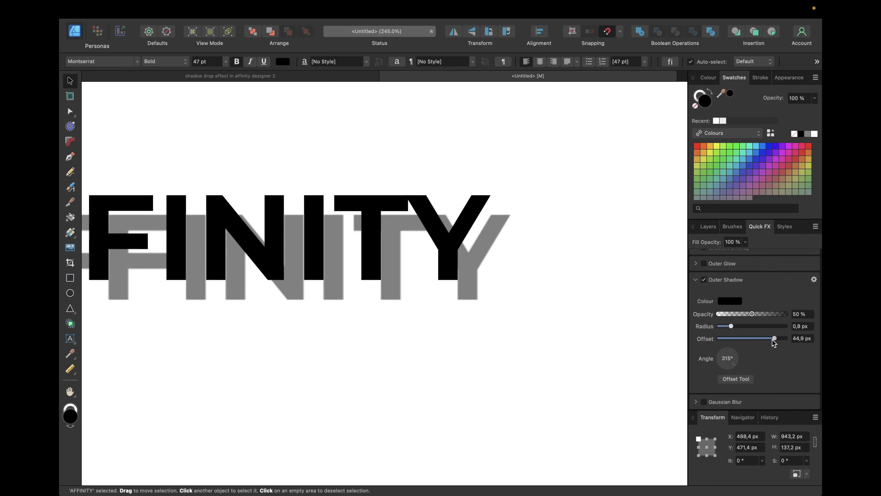
pyautogui.moveTo(774, 338); pyautogui.dragTo(740, 338)
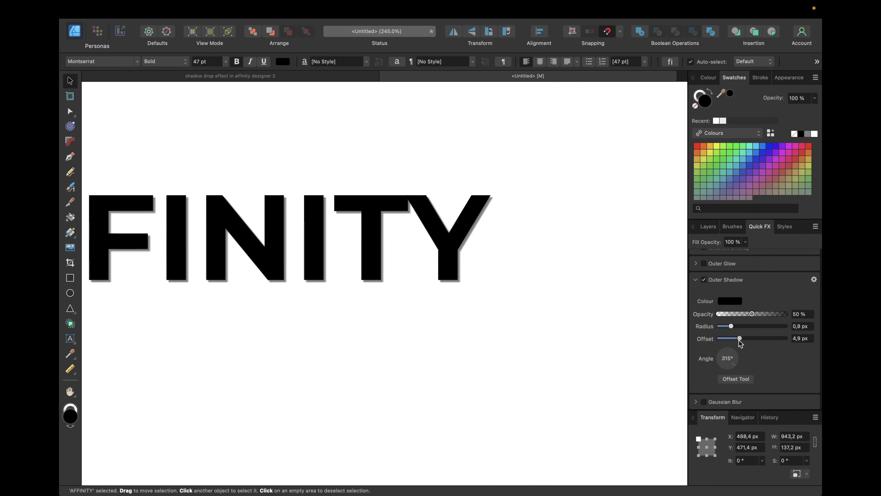
pyautogui.moveTo(739, 338); pyautogui.dragTo(759, 338)
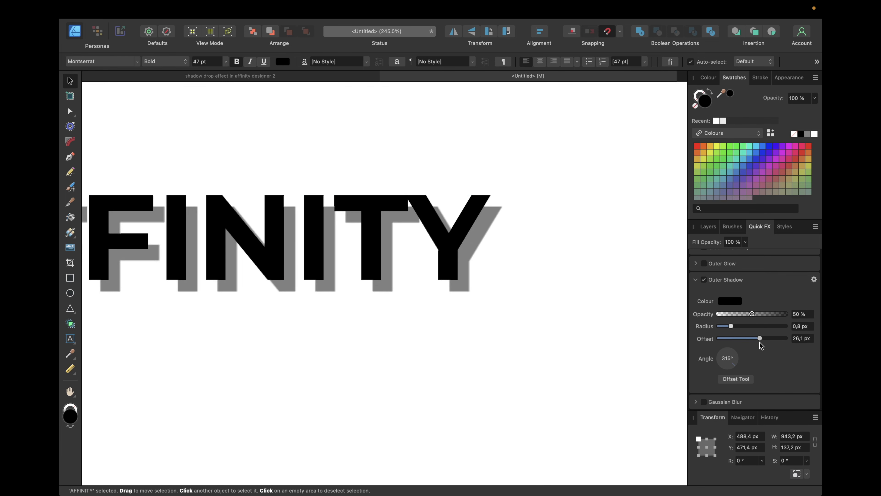
pyautogui.moveTo(776, 338); pyautogui.dragTo(754, 338)
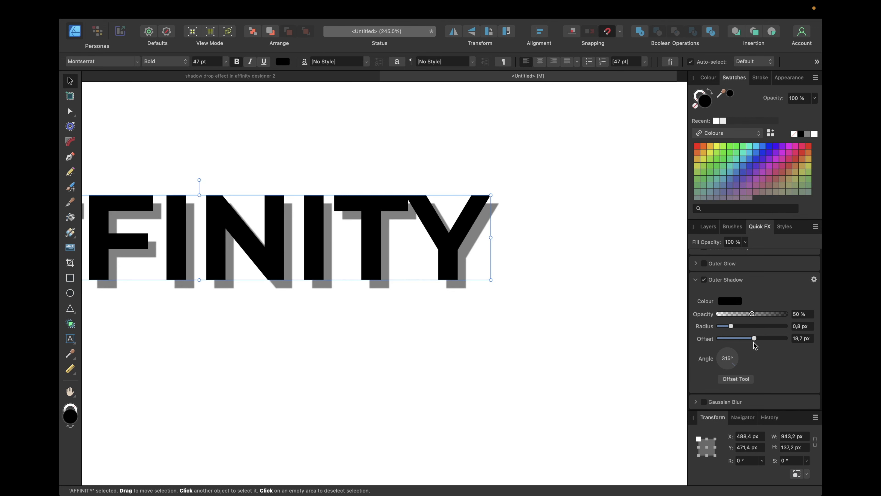
pyautogui.moveTo(793, 330)
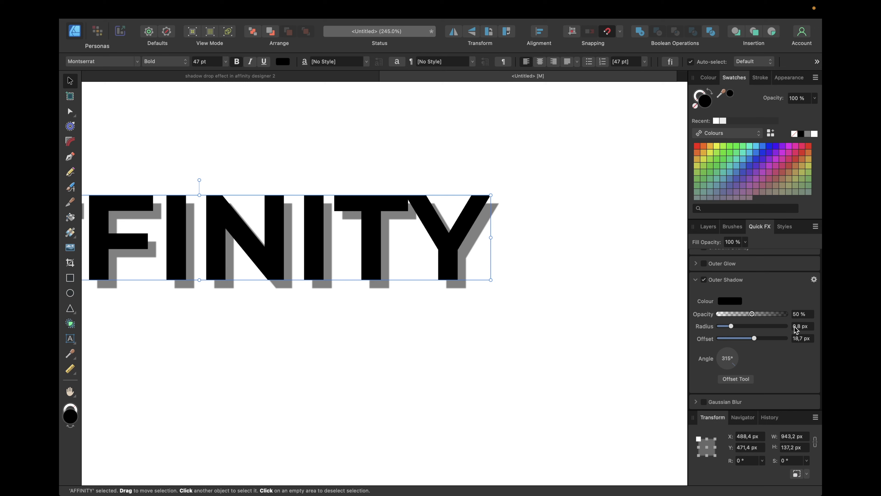
# Set the text's outer shadow to 5 px radius and 15 px offset.
pyautogui.tripleClick(802, 326)
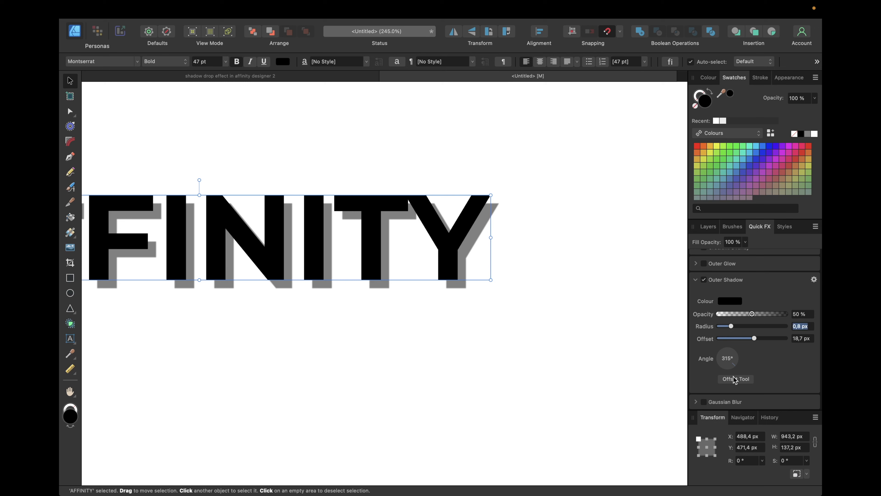
pyautogui.moveTo(731, 326); pyautogui.dragTo(747, 326)
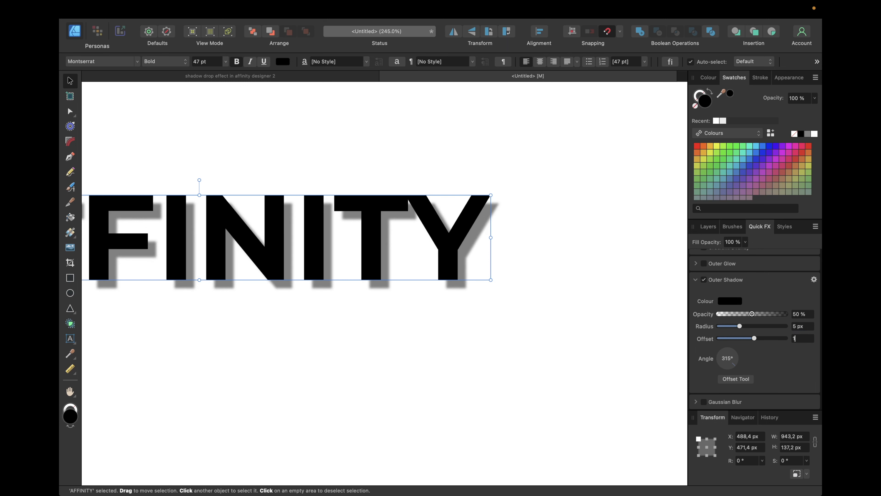
pyautogui.write('15 px')
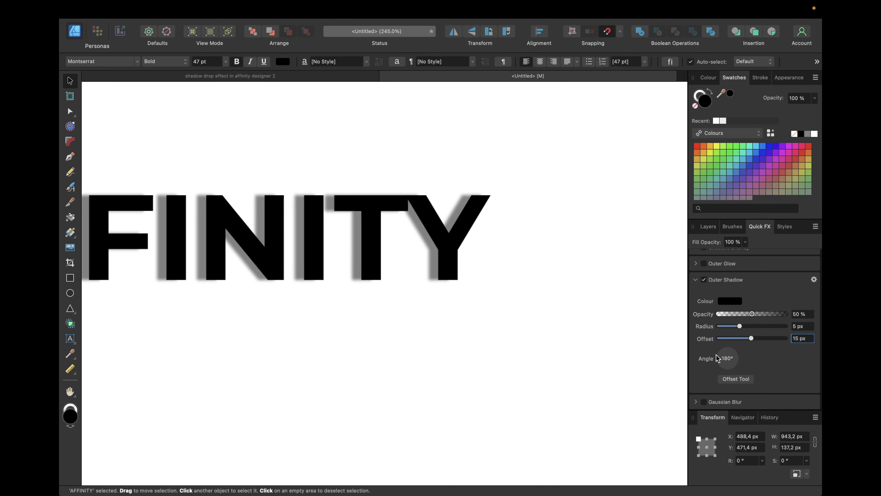
pyautogui.moveTo(716, 358); pyautogui.dragTo(725, 365)
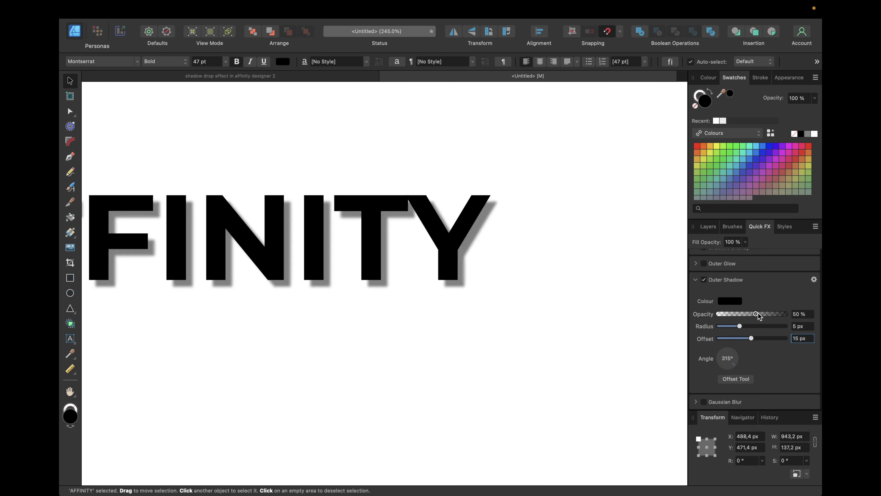
# Try darker and lighter shadow opacities, ending back at 50%.
pyautogui.moveTo(757, 314); pyautogui.dragTo(786, 314)
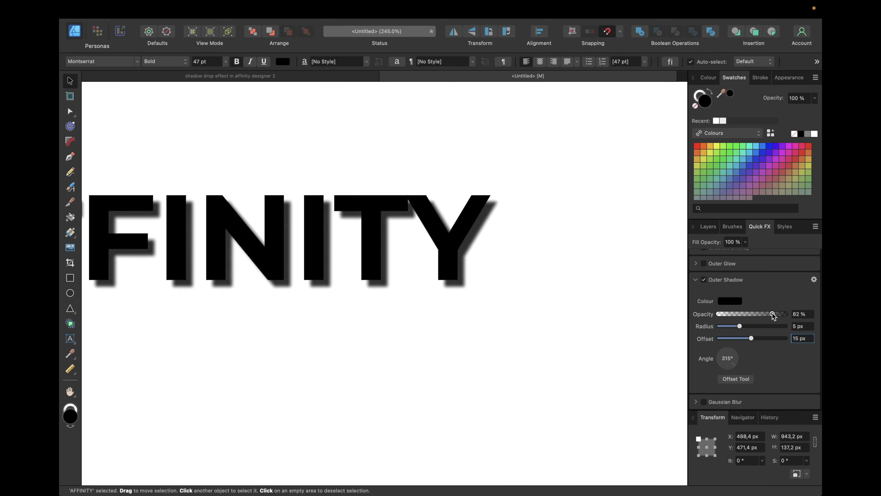
pyautogui.moveTo(773, 314); pyautogui.dragTo(733, 314)
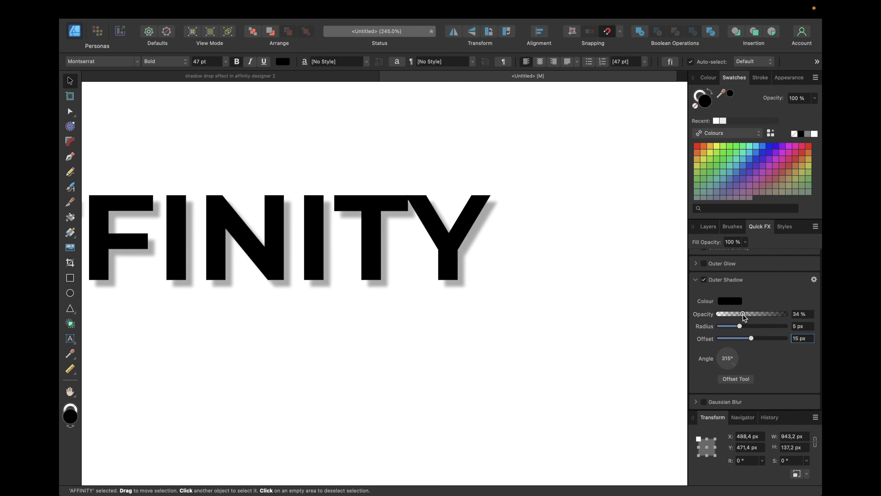
pyautogui.moveTo(743, 313); pyautogui.dragTo(752, 314)
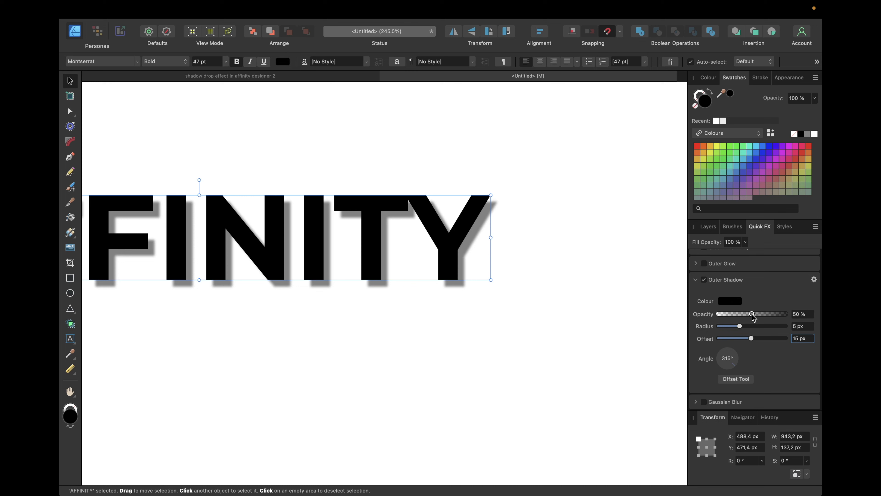
# Review the full shadow settings (Multiply, 50%, 5 px, 15 px) and leave them unchanged.
pyautogui.click(813, 280)
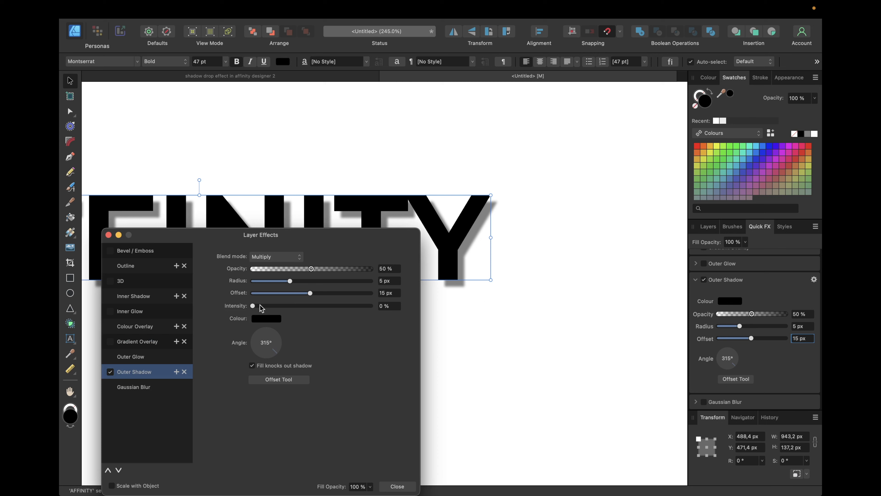
pyautogui.click(397, 487)
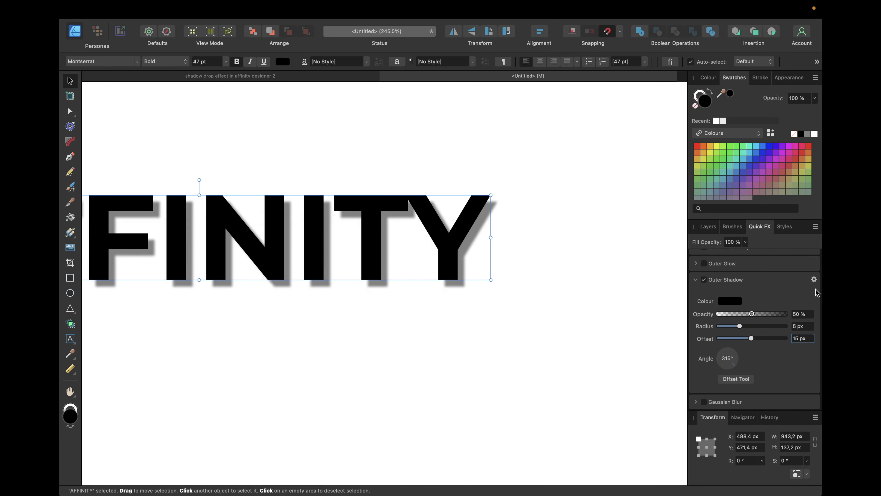
pyautogui.moveTo(726, 232)
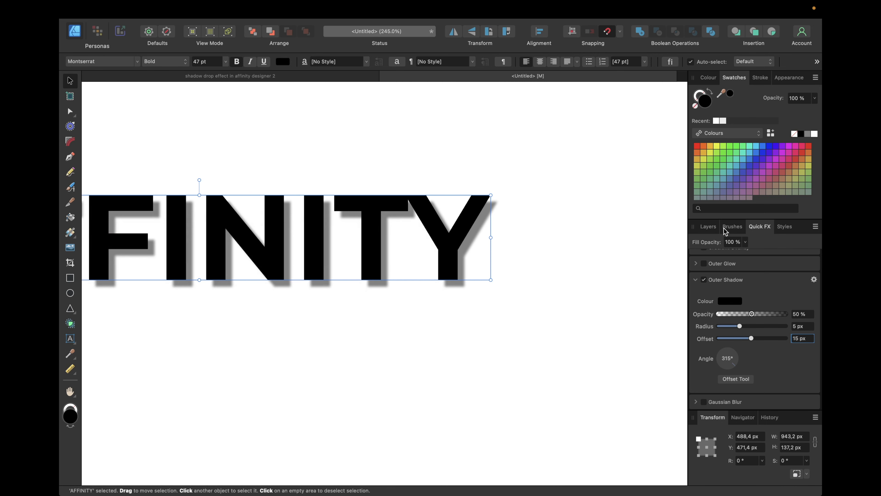
# Show the Layers list and check the AFFINITY layer's effects without changing them.
pyautogui.click(708, 226)
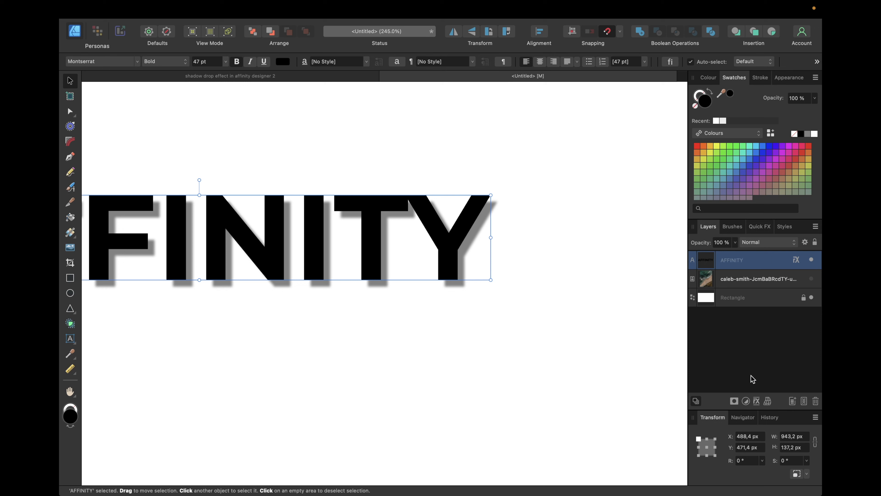
pyautogui.click(796, 259)
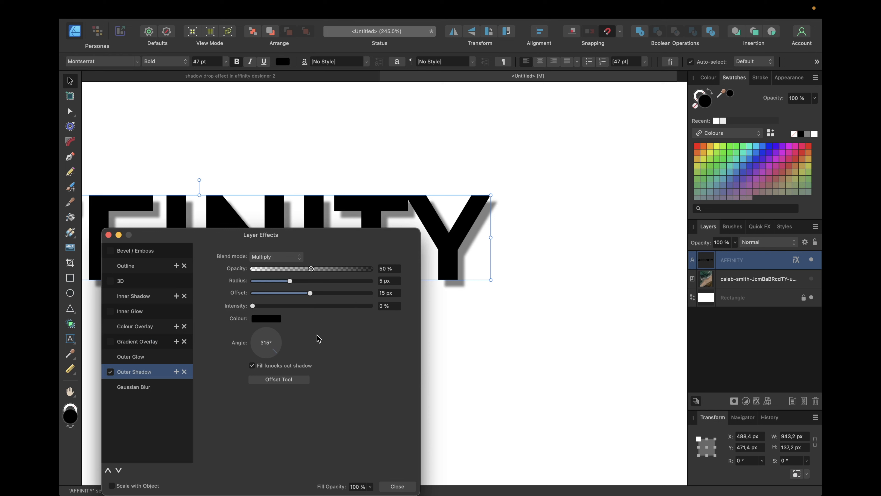
pyautogui.moveTo(231, 265)
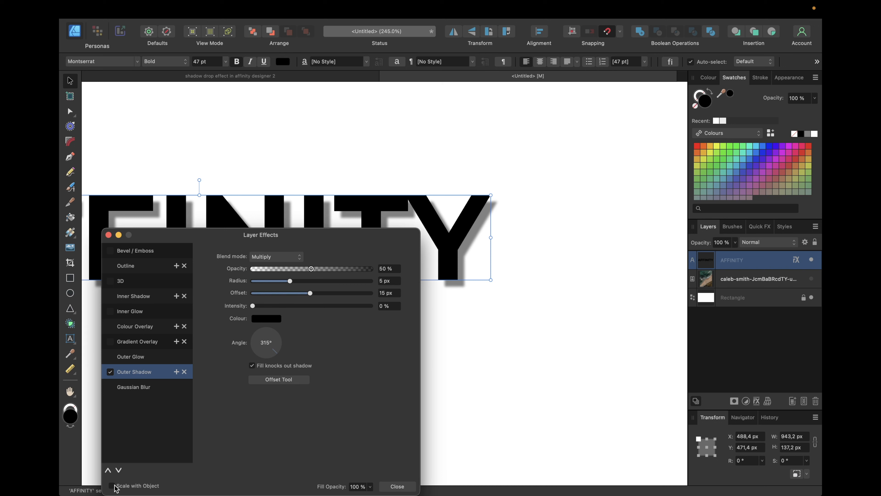
pyautogui.moveTo(118, 255)
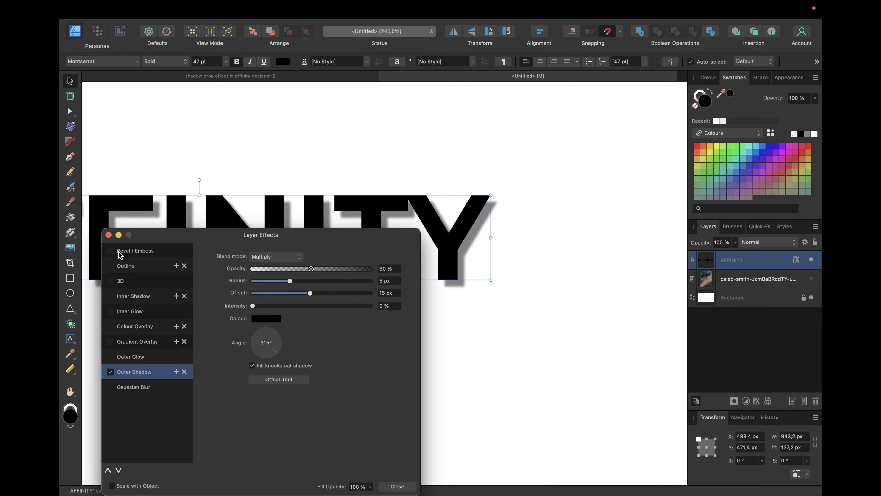
pyautogui.click(397, 486)
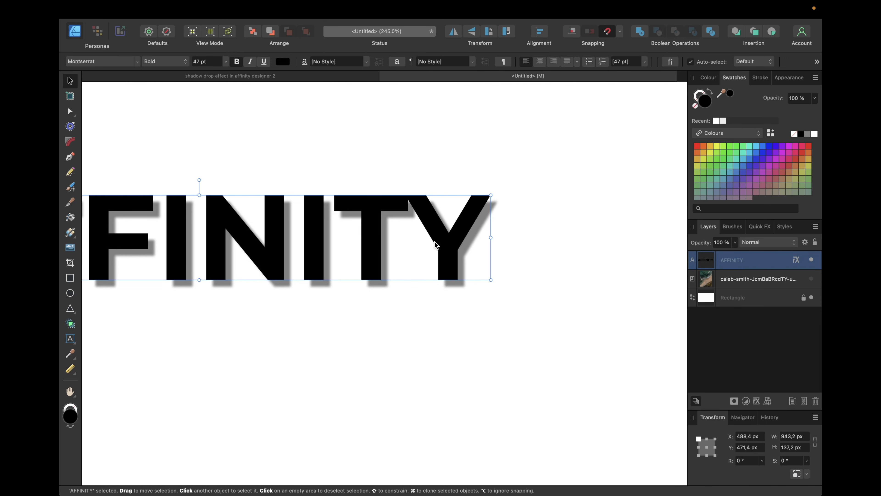
pyautogui.moveTo(391, 228)
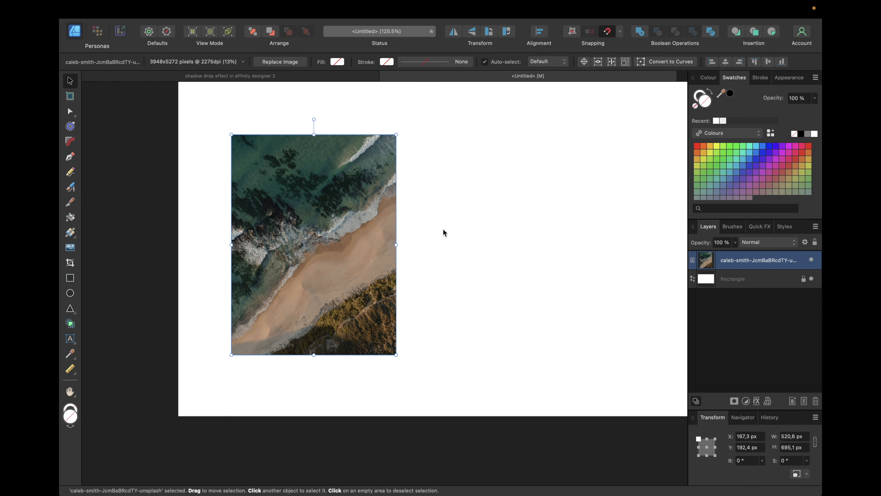
# Reposition the beach photo on the page and show its Quick FX settings.
pyautogui.moveTo(444, 232); pyautogui.dragTo(355, 243)
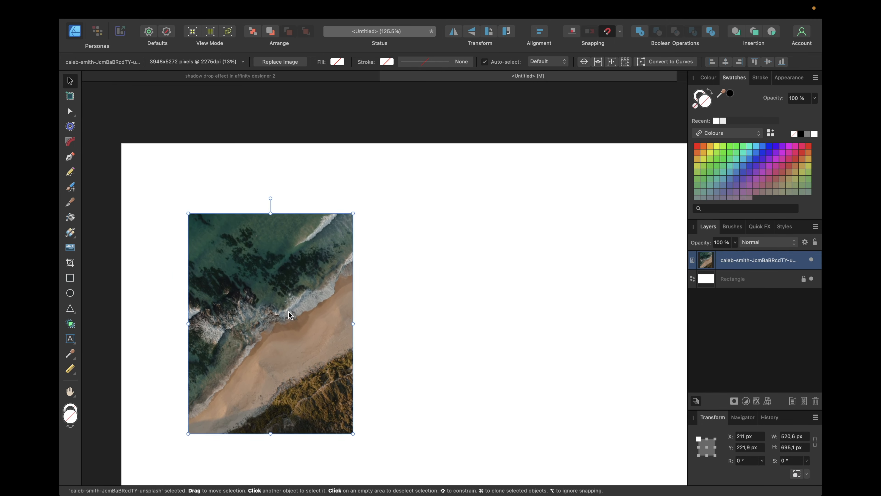
pyautogui.click(761, 226)
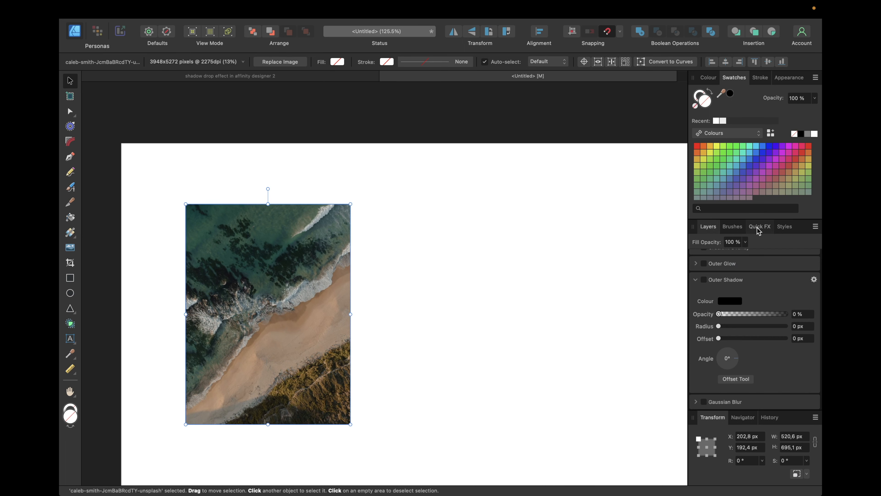
# Give the beach photo an outer shadow at 50% opacity, about 6.1 px radius and 18.5 px offset.
pyautogui.click(704, 279)
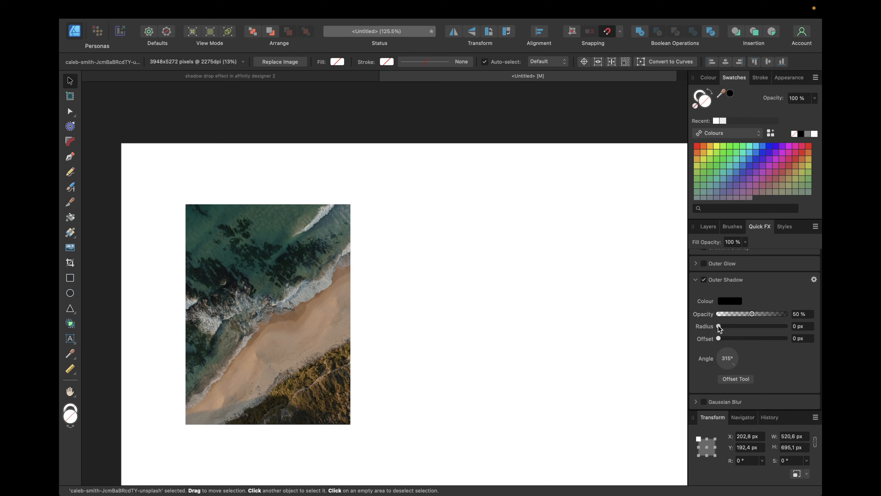
pyautogui.moveTo(718, 338); pyautogui.dragTo(755, 338)
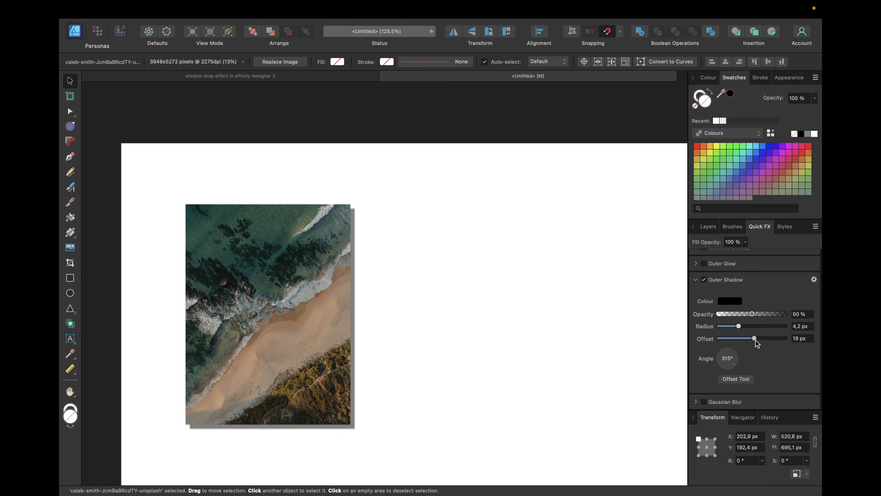
pyautogui.moveTo(738, 326); pyautogui.dragTo(748, 326)
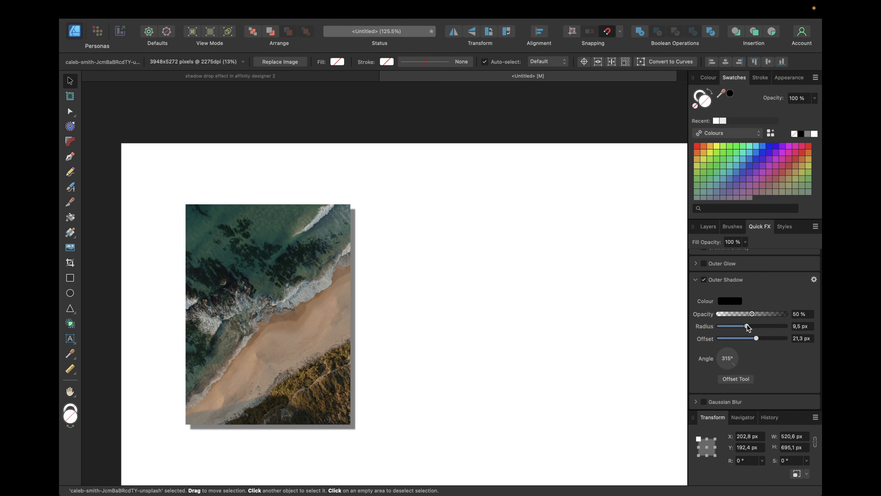
pyautogui.moveTo(752, 326); pyautogui.dragTo(741, 326)
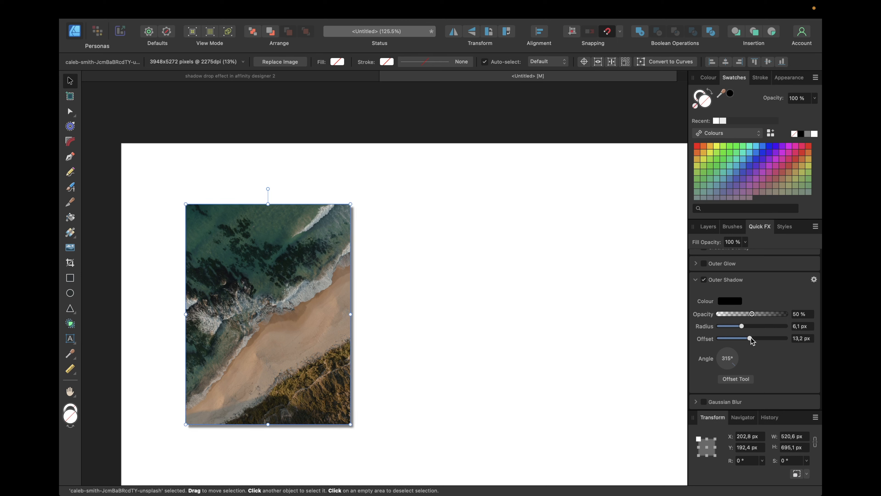
pyautogui.moveTo(749, 338); pyautogui.dragTo(755, 338)
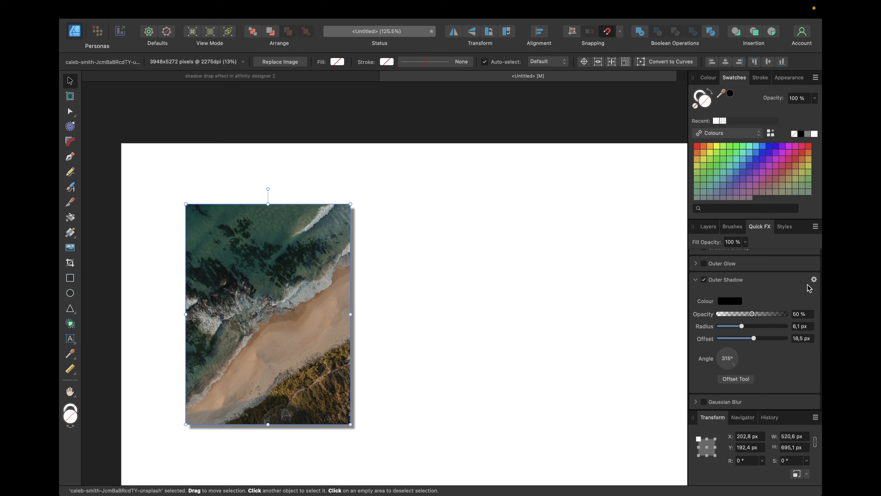
pyautogui.click(813, 279)
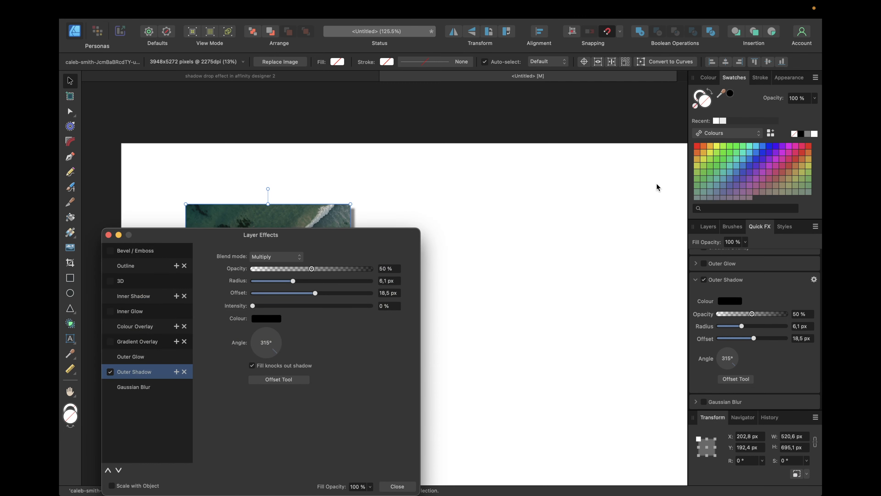
# Make the photo's shadow scale with the object in Layer Effects.
pyautogui.moveTo(260, 234); pyautogui.dragTo(596, 171)
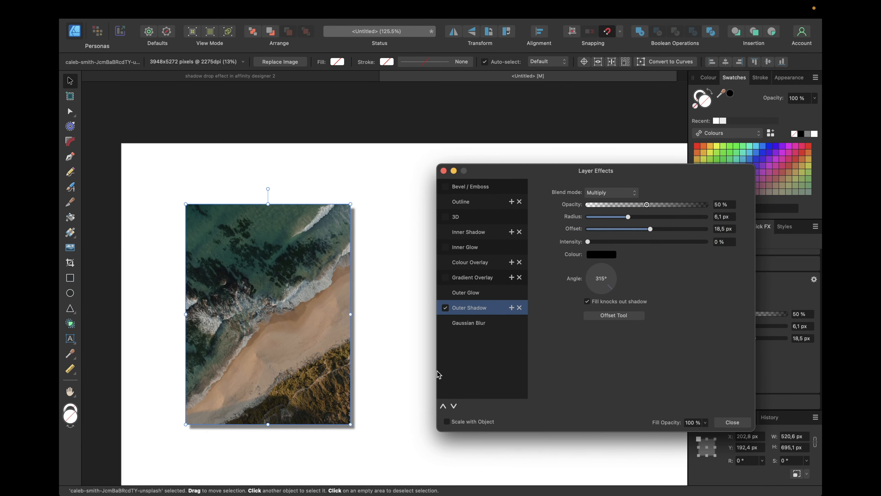
pyautogui.moveTo(449, 429)
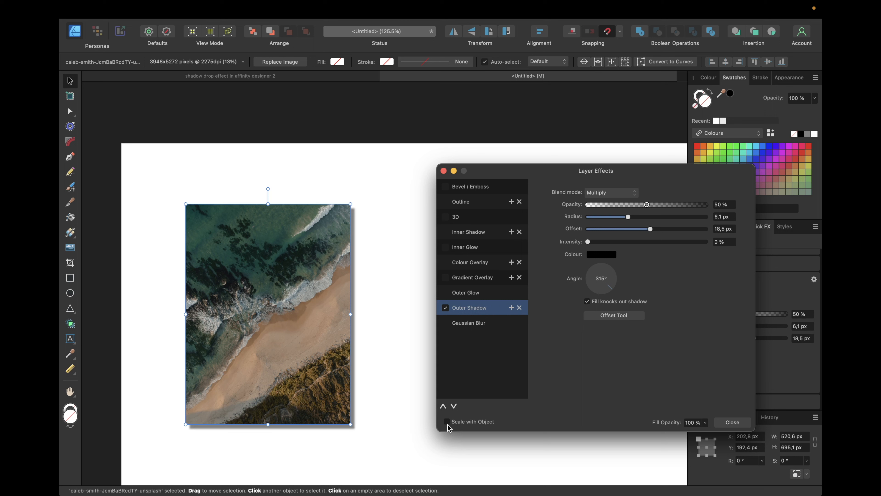
pyautogui.click(446, 421)
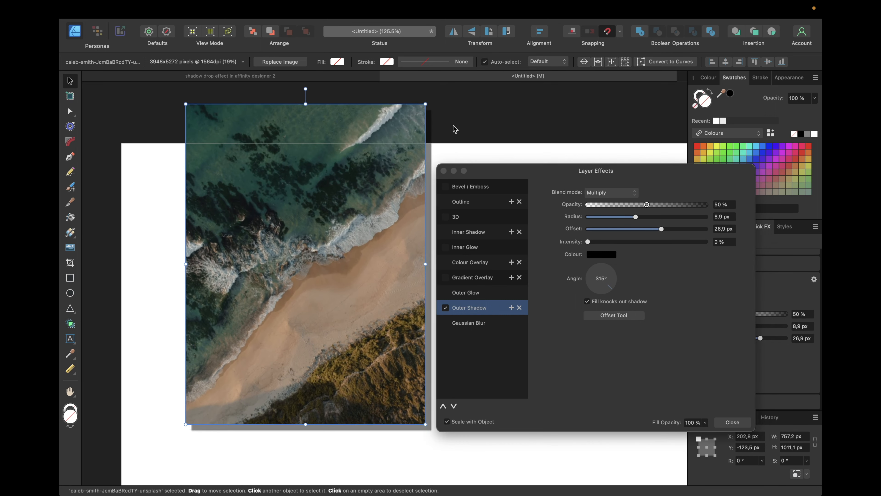
pyautogui.moveTo(438, 147)
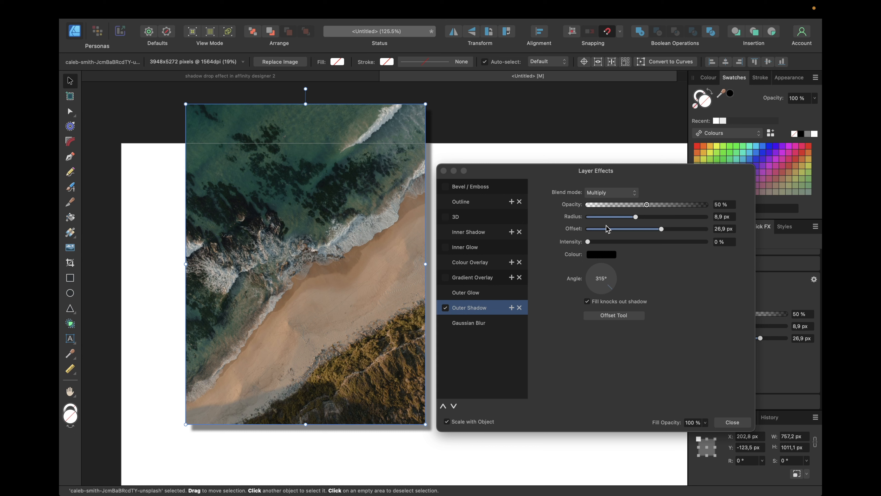
pyautogui.moveTo(596, 225)
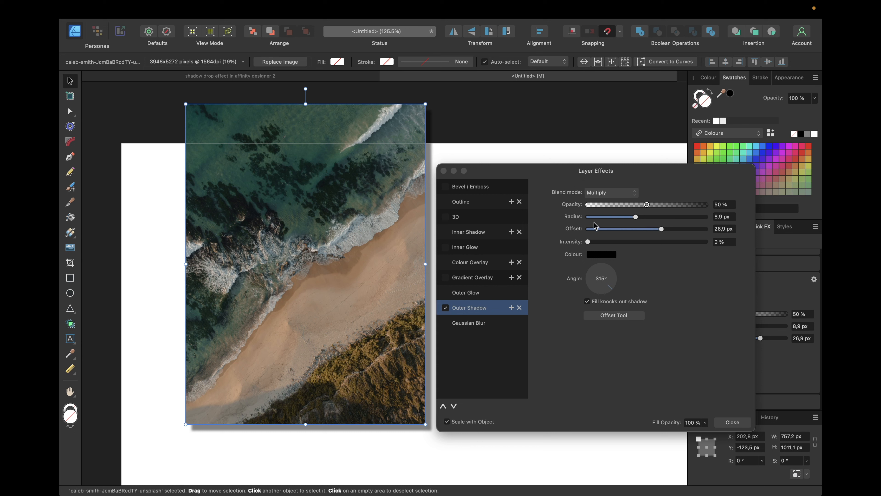
# Resize the beach photo smaller, its shadow now 6.9 px radius and 20.7 px offset.
pyautogui.moveTo(425, 105); pyautogui.dragTo(393, 148)
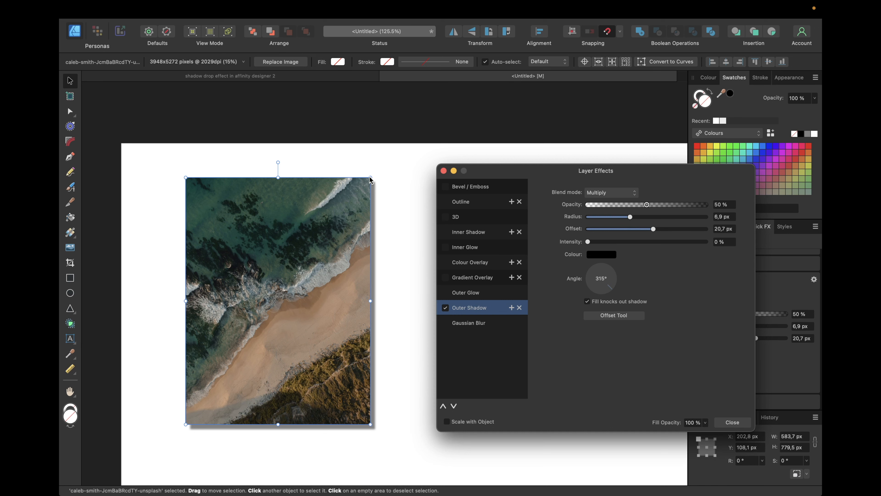
pyautogui.moveTo(369, 180); pyautogui.dragTo(268, 310)
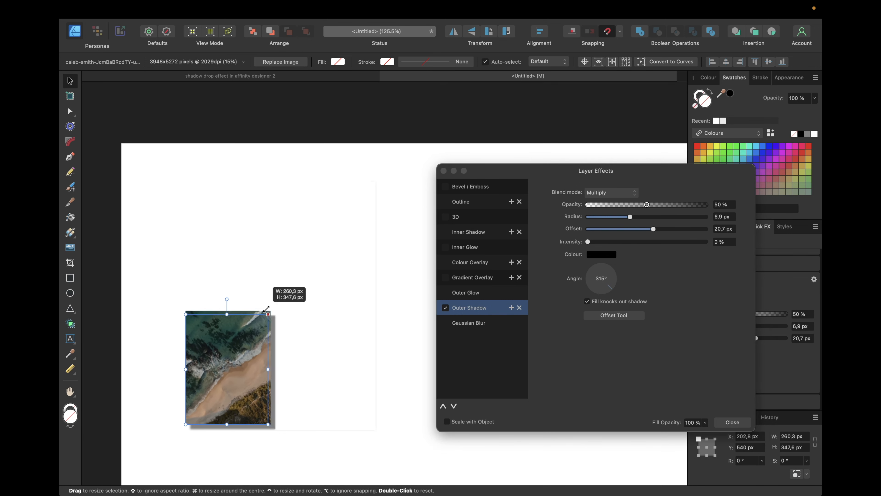
pyautogui.moveTo(268, 313); pyautogui.dragTo(265, 319)
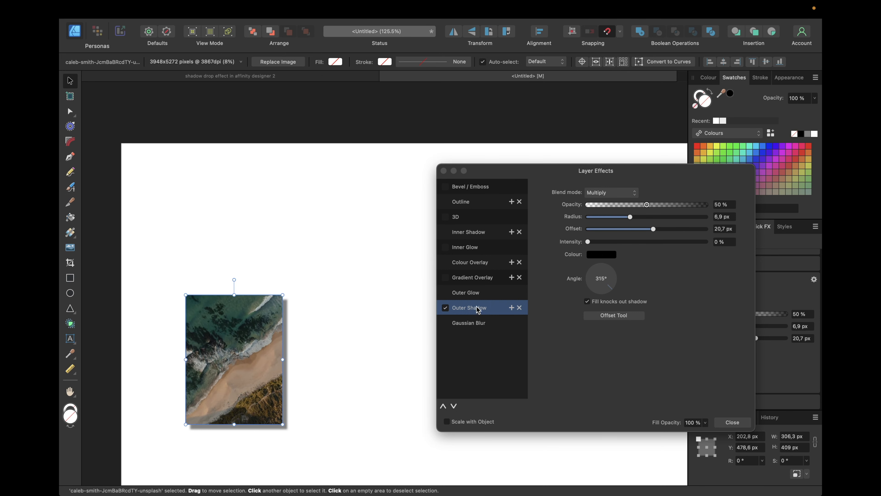
pyautogui.moveTo(476, 422)
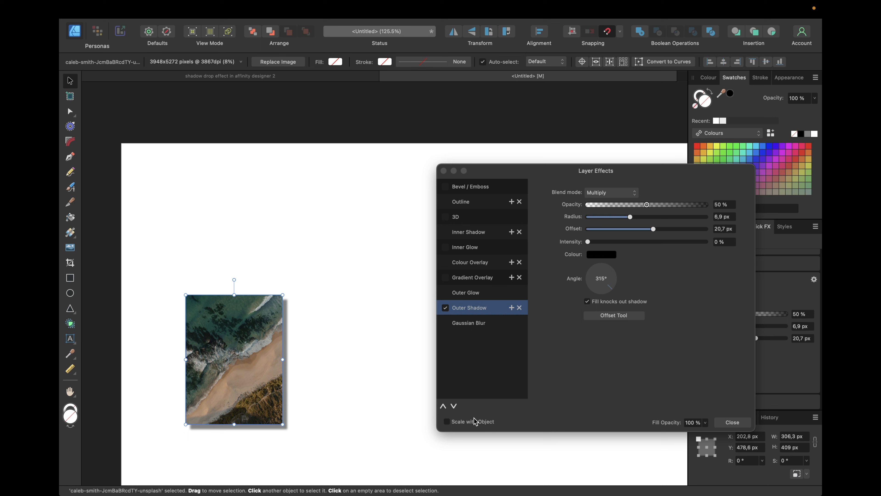
pyautogui.moveTo(465, 330)
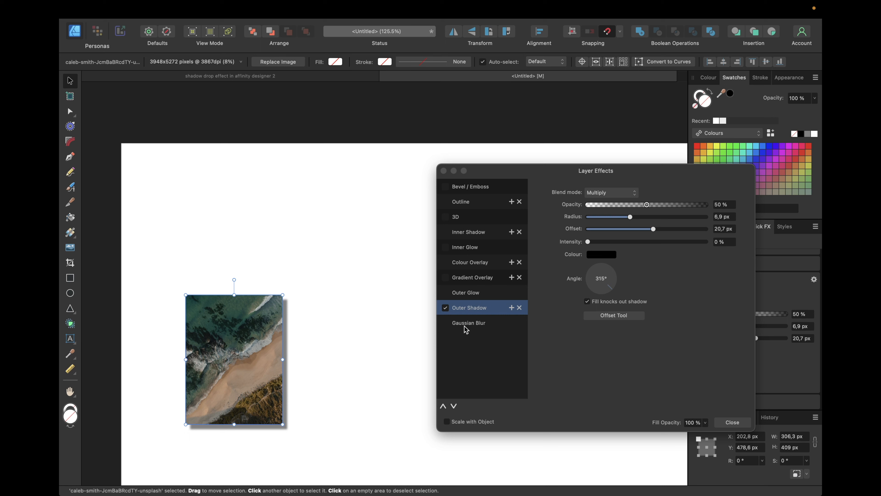
# Dismiss the Layer Effects dialog and draw a red square to the right of the photo.
pyautogui.click(731, 422)
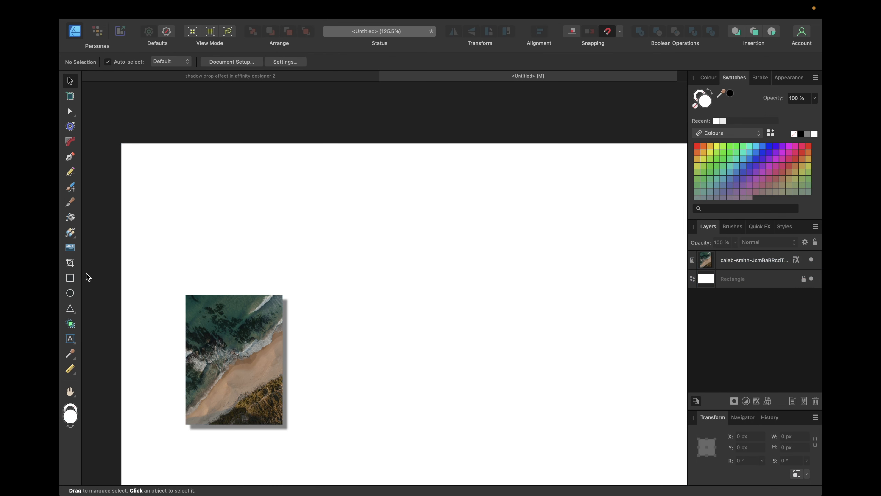
pyautogui.moveTo(308, 272); pyautogui.dragTo(409, 389)
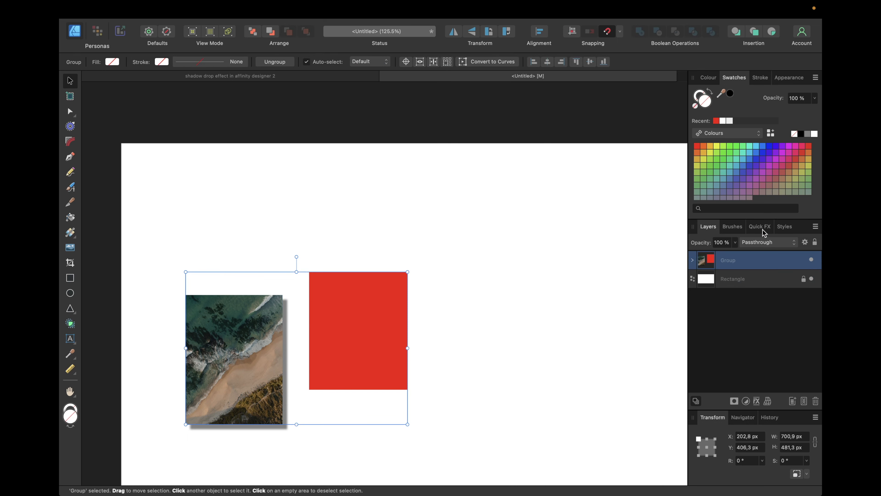
# Check the group's Quick FX, return to Layers and expand the group to reveal its contents.
pyautogui.click(759, 226)
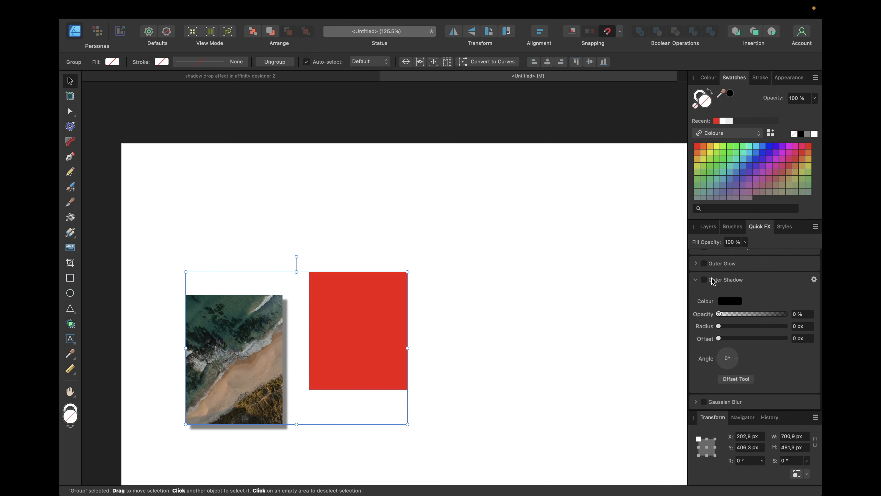
pyautogui.moveTo(265, 330)
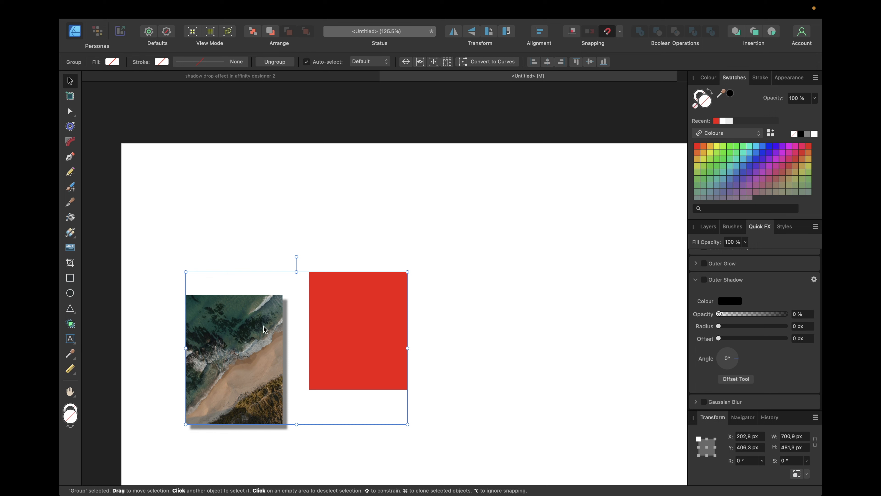
pyautogui.moveTo(599, 217)
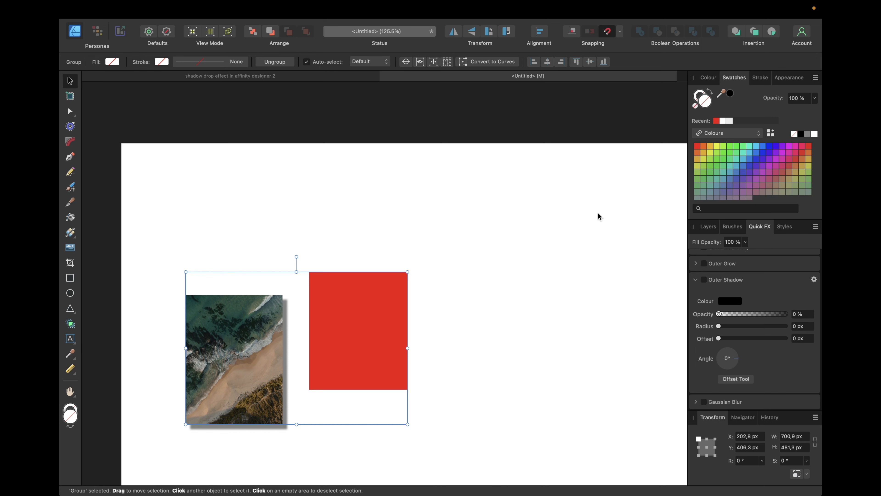
pyautogui.click(708, 226)
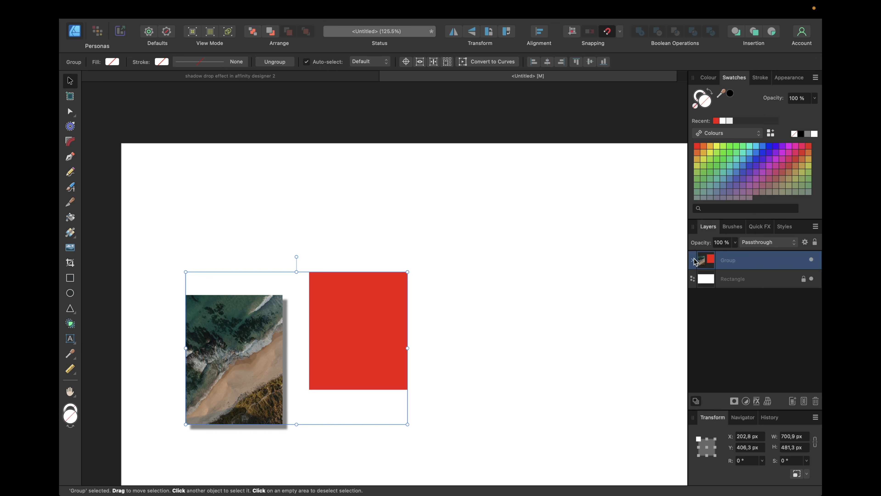
pyautogui.click(694, 260)
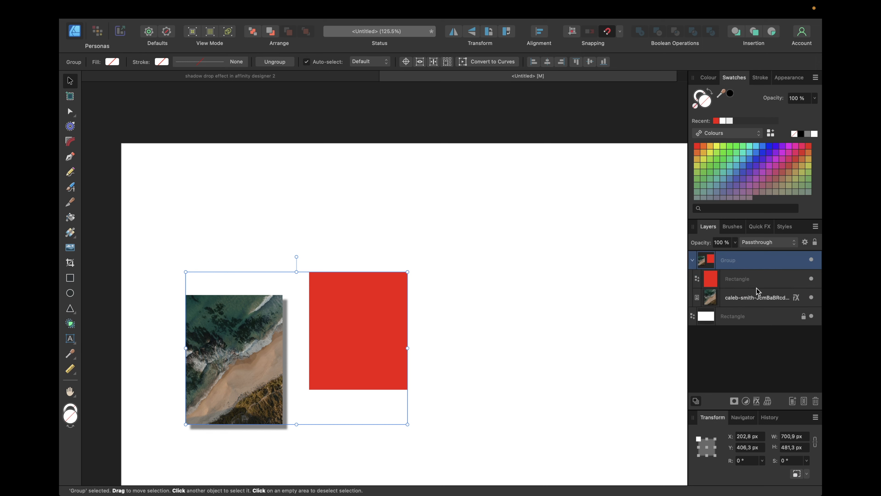
pyautogui.moveTo(748, 300)
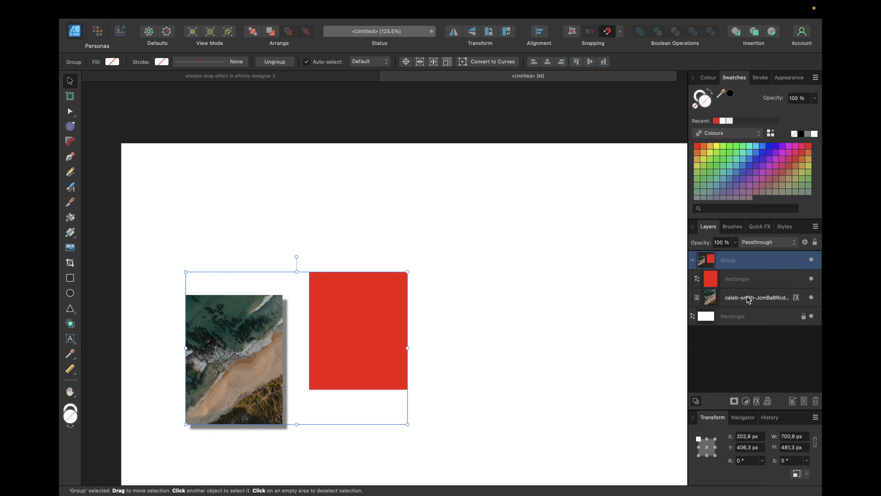
pyautogui.moveTo(707, 265)
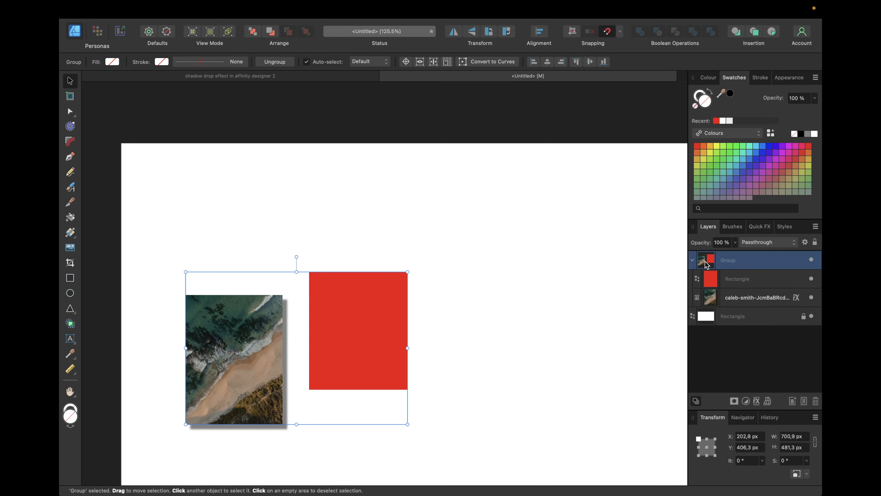
pyautogui.moveTo(742, 291)
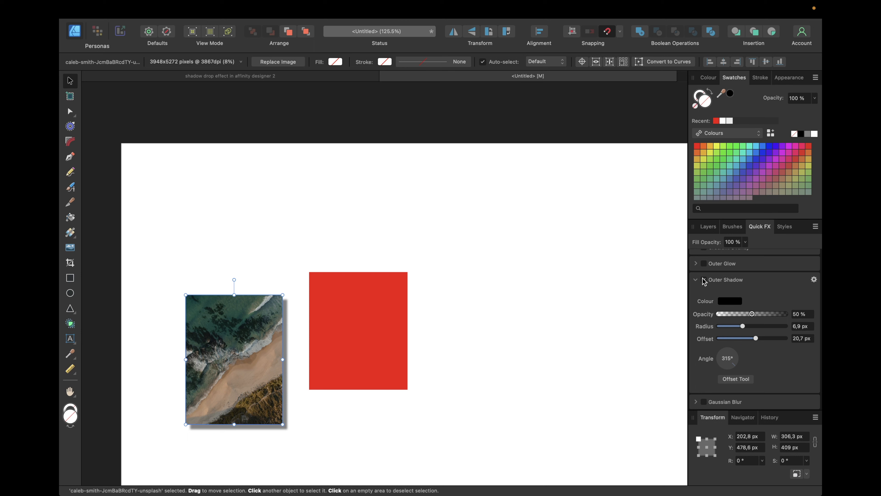
pyautogui.moveTo(705, 283)
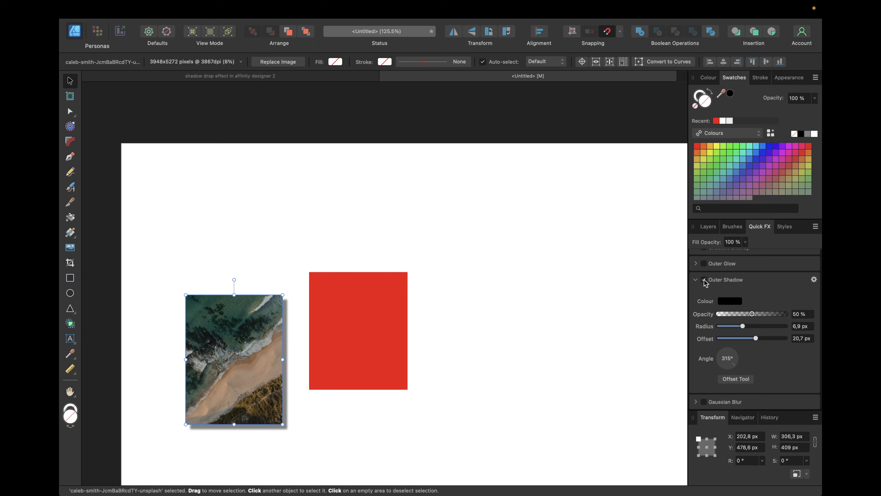
pyautogui.click(696, 280)
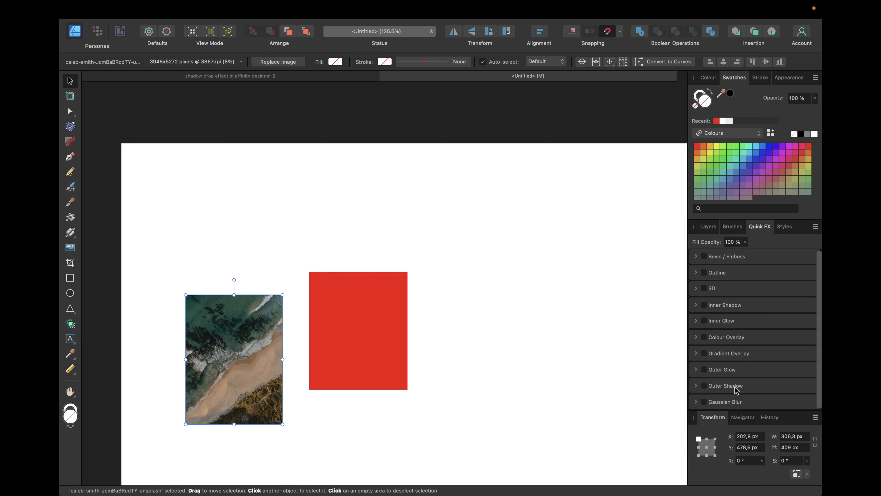
pyautogui.click(696, 385)
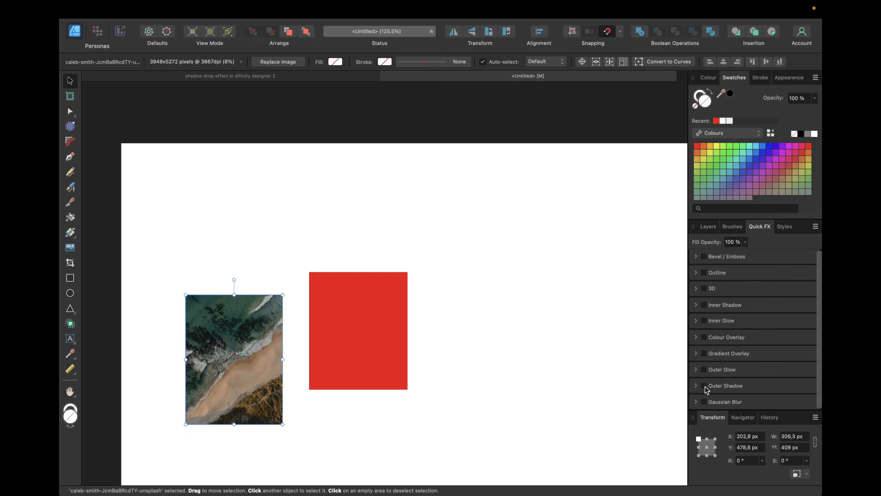
pyautogui.click(703, 386)
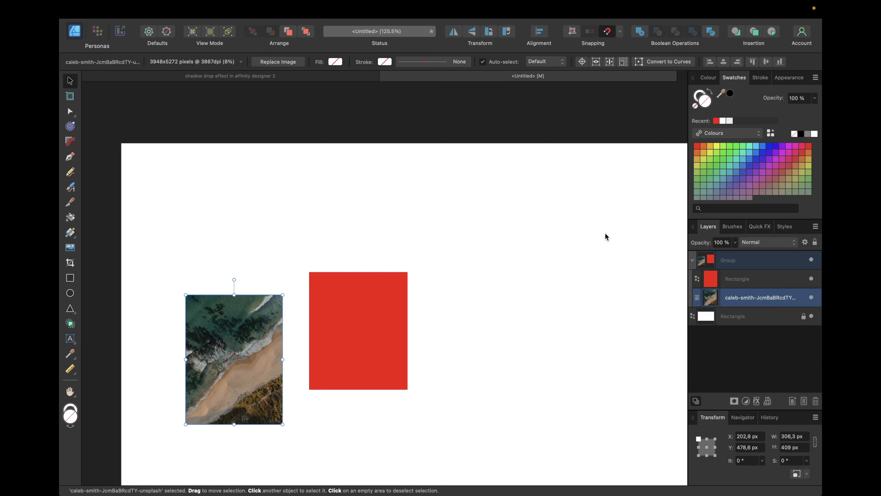
pyautogui.moveTo(757, 235)
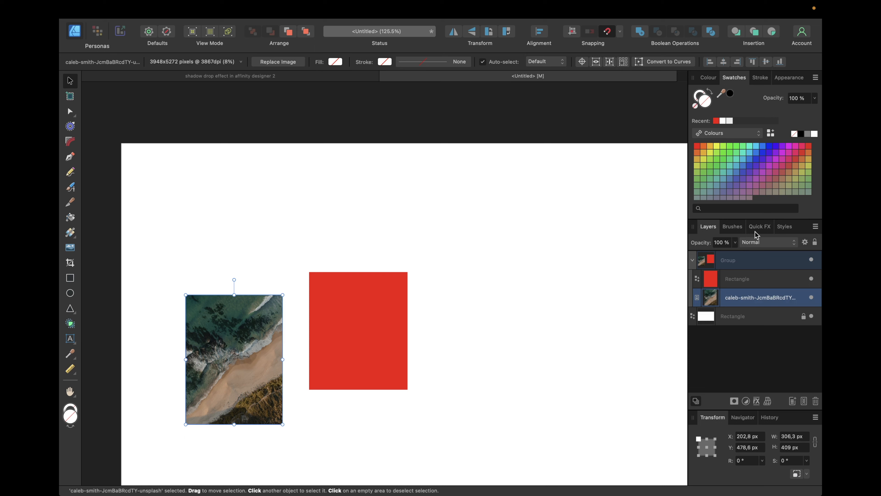
pyautogui.click(760, 227)
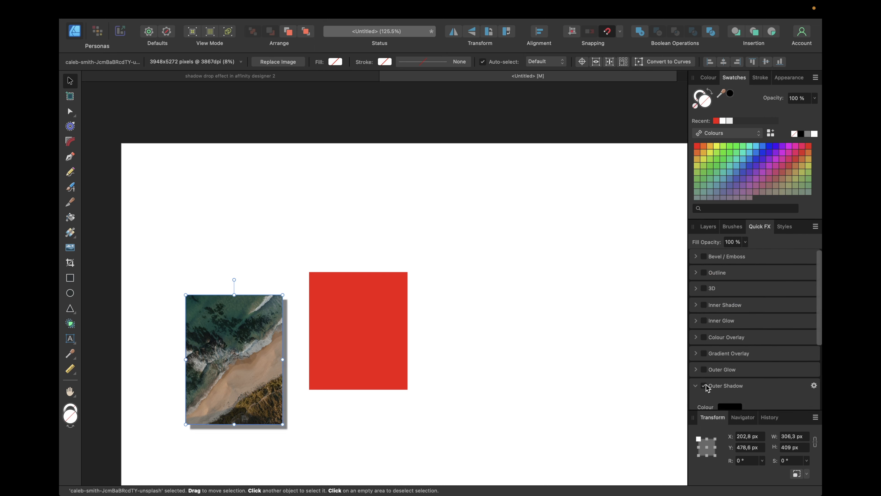
pyautogui.click(709, 226)
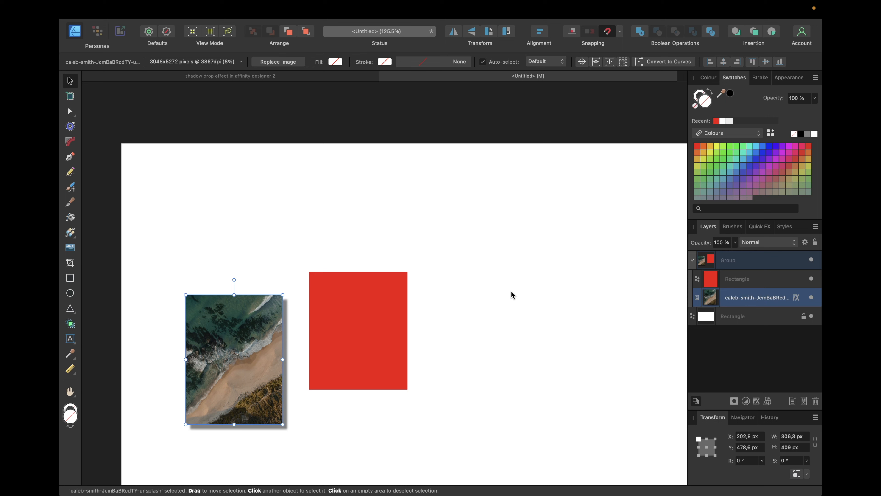
pyautogui.click(759, 226)
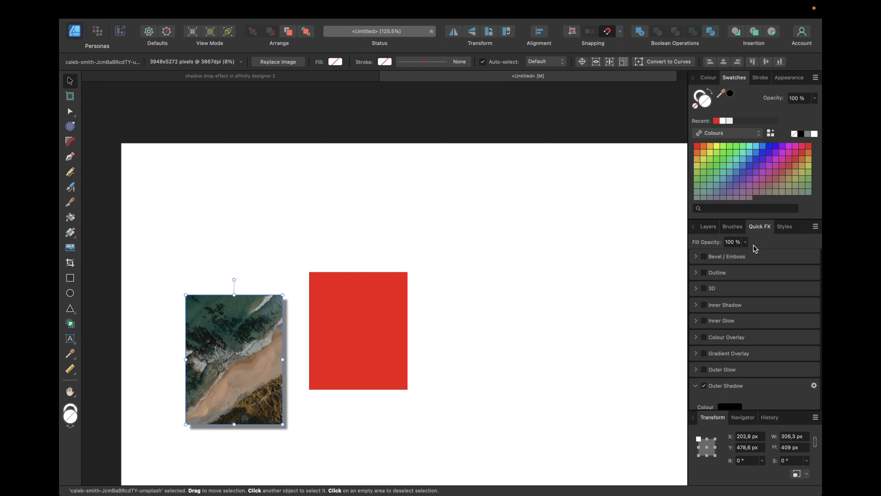
# Copy the photo's fx onto the red Rectangle layer and confirm its Outer Shadow in Quick FX.
pyautogui.click(708, 226)
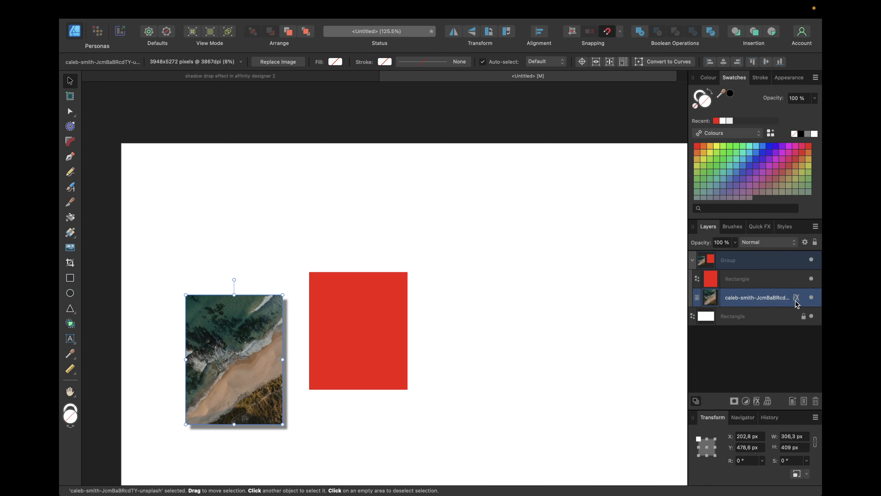
pyautogui.moveTo(797, 298)
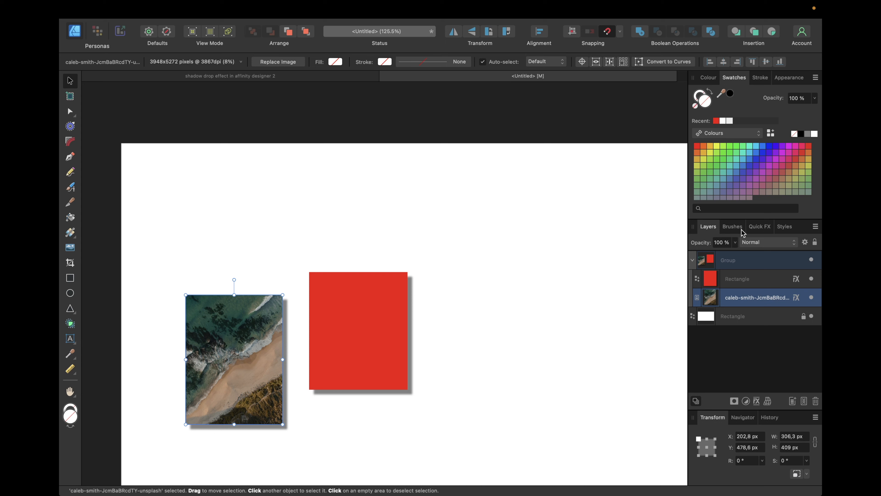
pyautogui.click(760, 226)
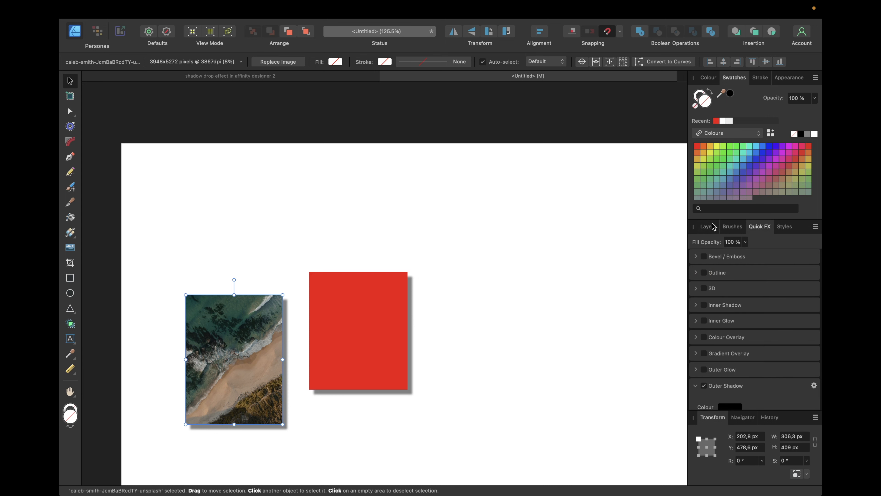
pyautogui.moveTo(709, 227)
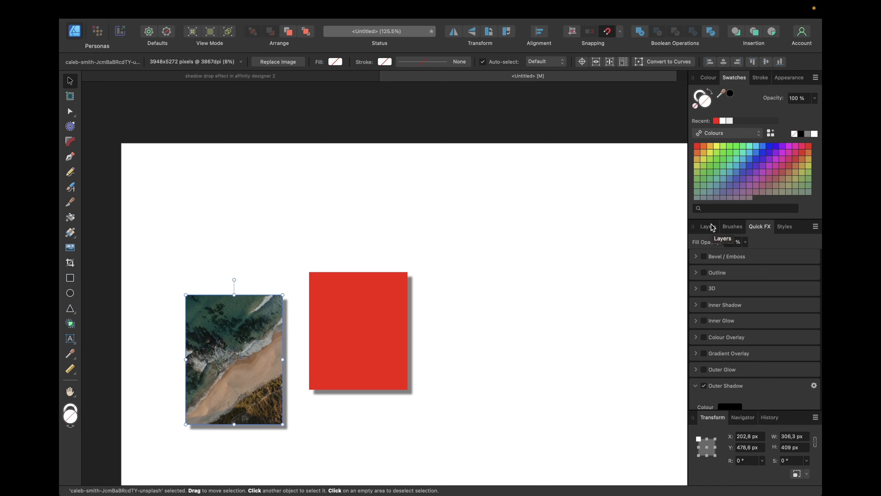